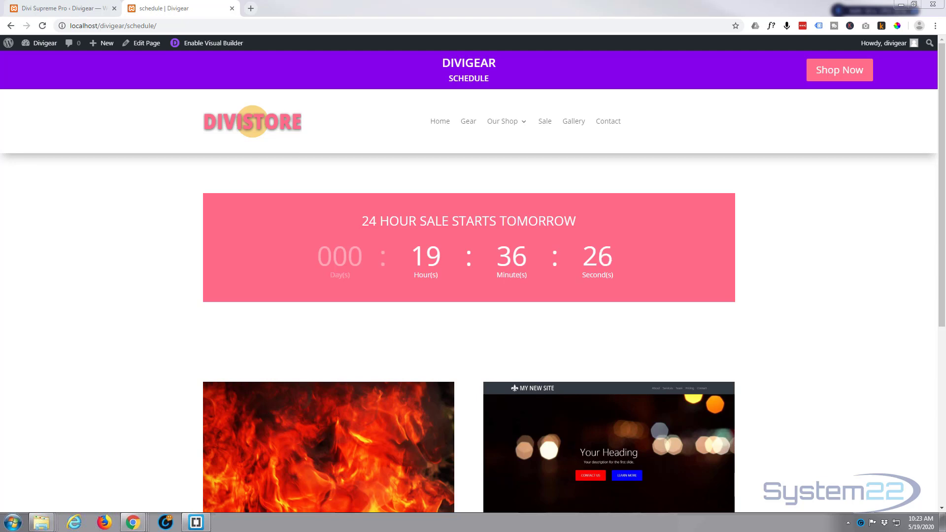
mouse_move(917, 403)
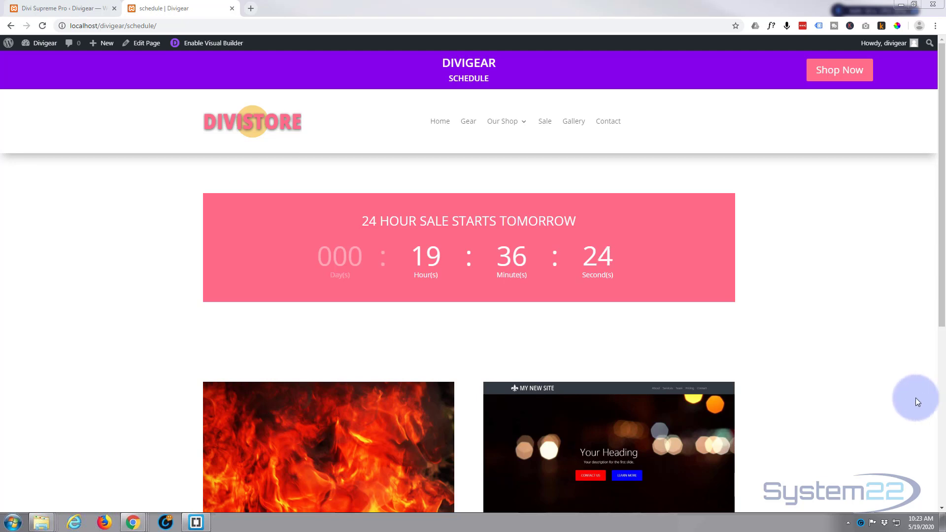
mouse_move(751, 90)
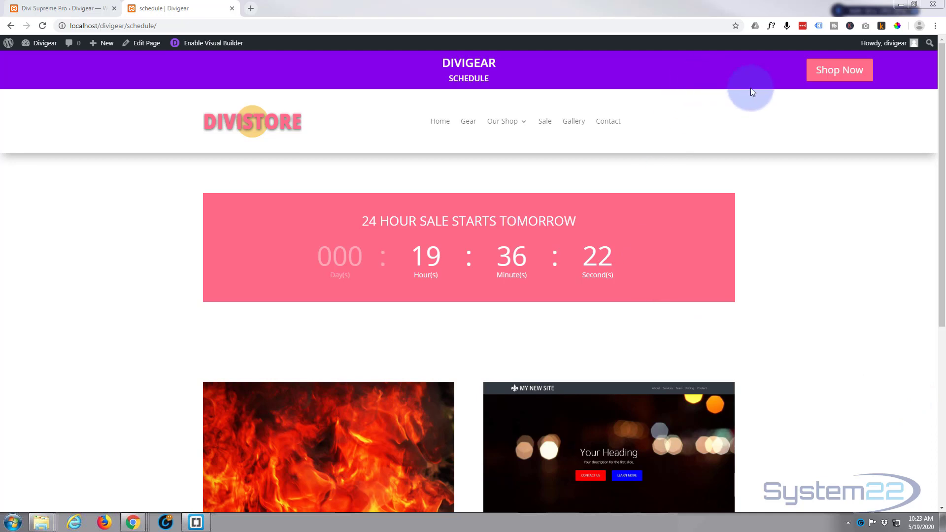
mouse_move(795, 282)
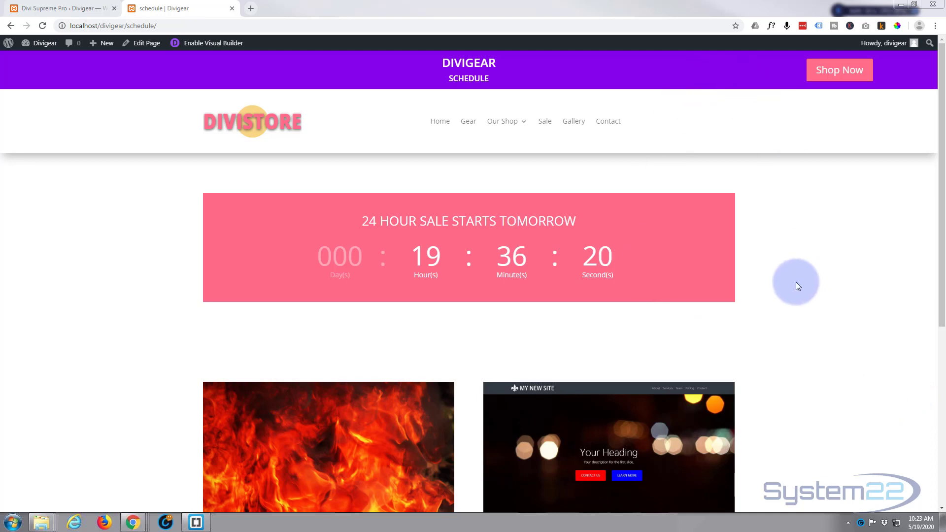
mouse_move(319, 242)
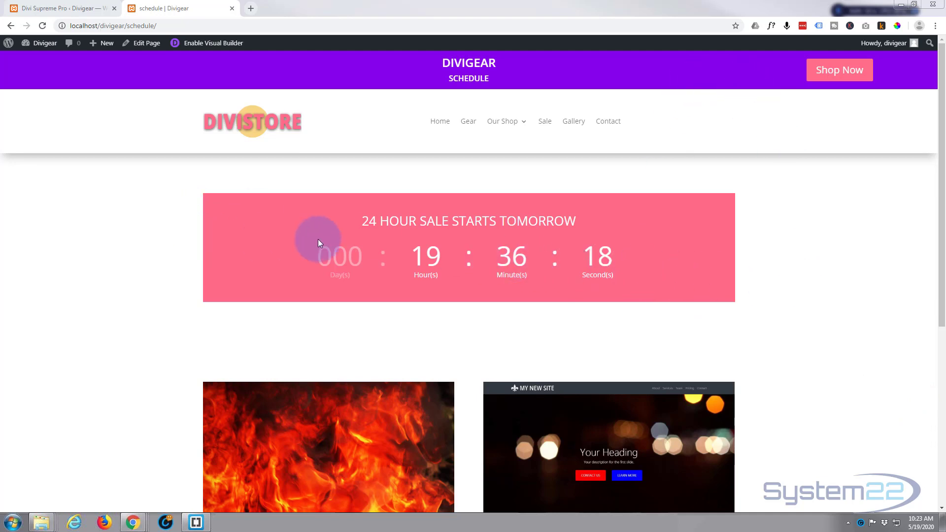
mouse_move(684, 229)
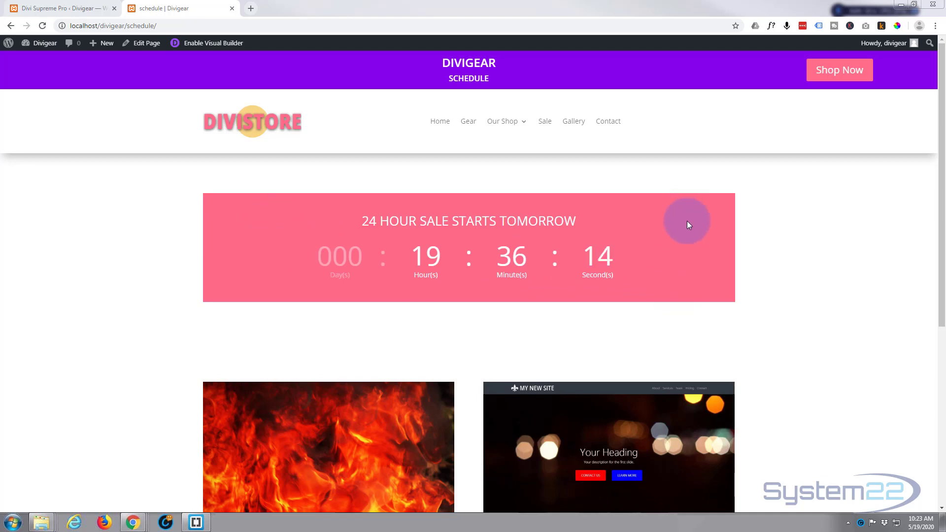
mouse_move(865, 219)
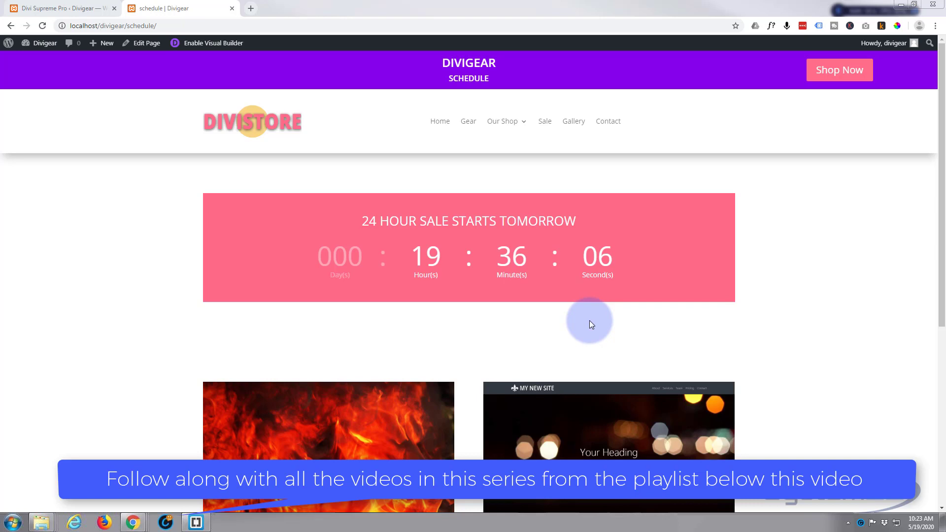
mouse_move(42, 8)
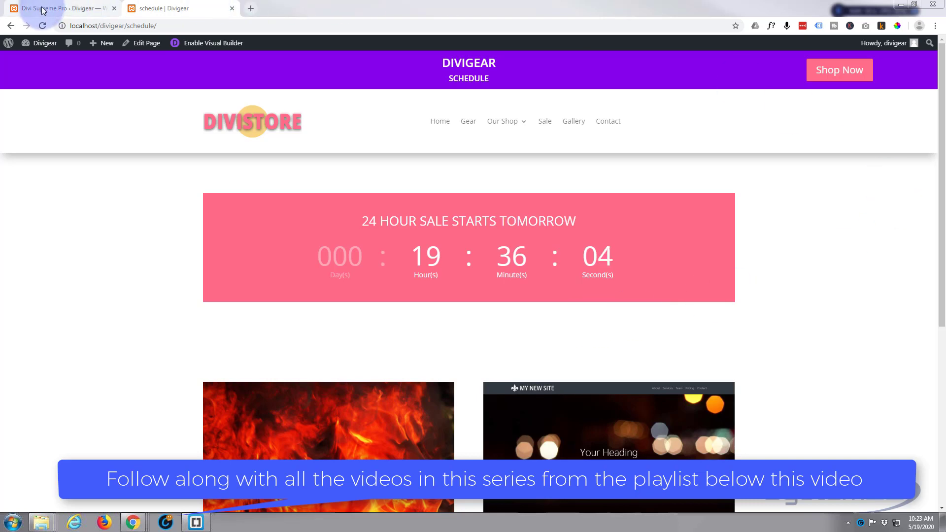
Step: Save the Divi Supreme Pro extension settings with Enable Scheduled Element left on
left_click(57, 8)
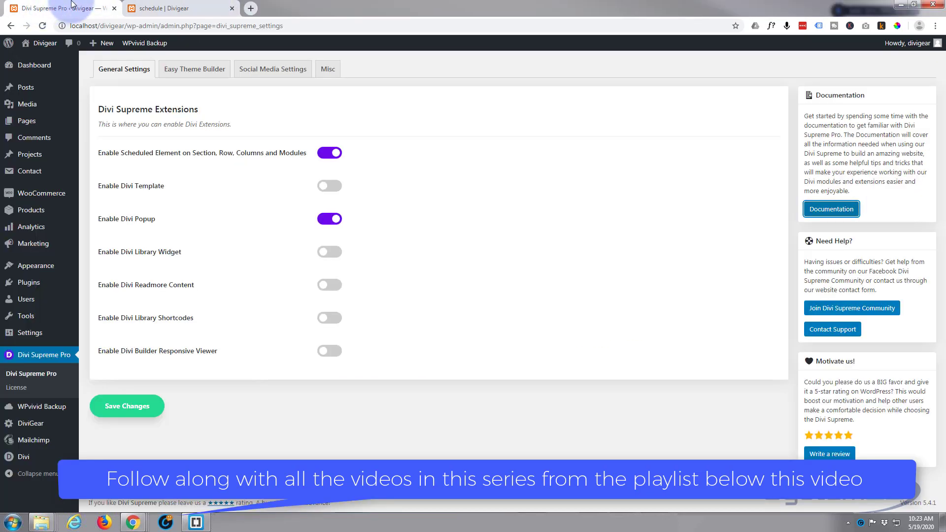
mouse_move(44, 355)
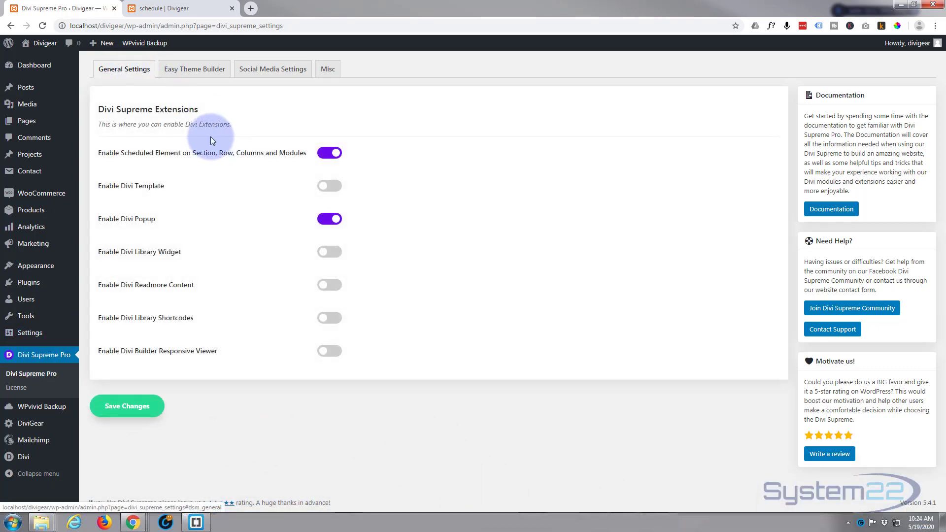
mouse_move(106, 160)
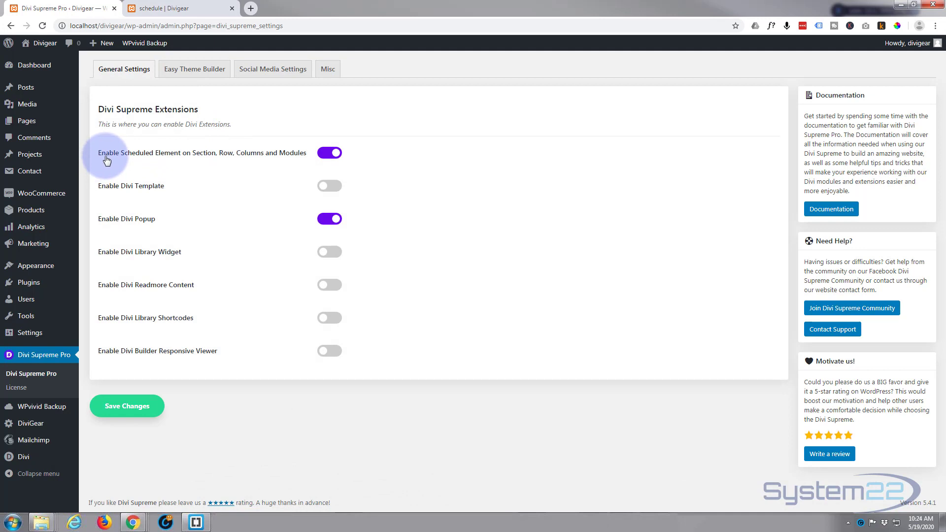
mouse_move(196, 161)
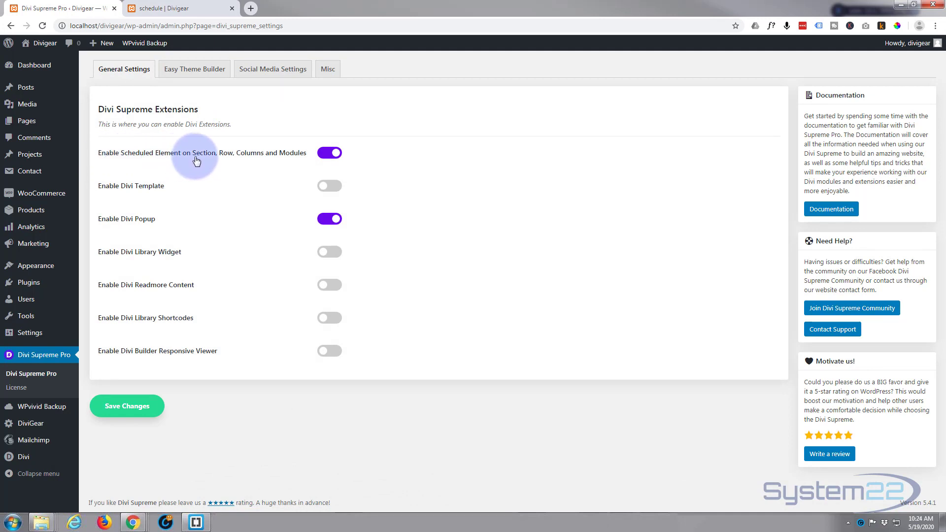
mouse_move(288, 158)
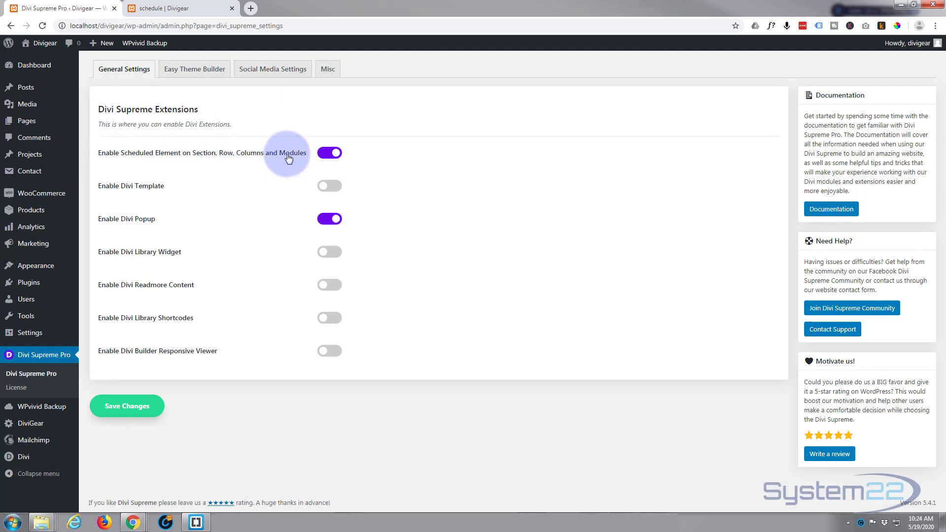
mouse_move(360, 160)
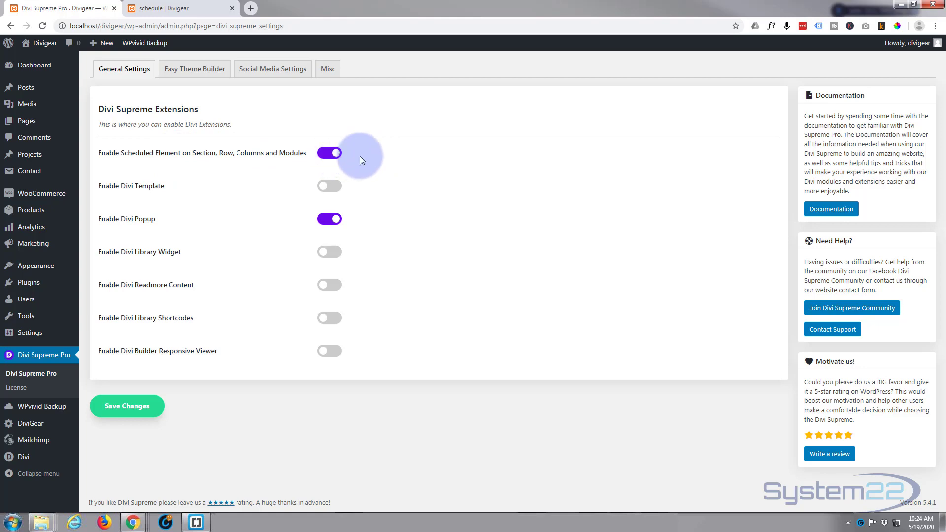
left_click(127, 406)
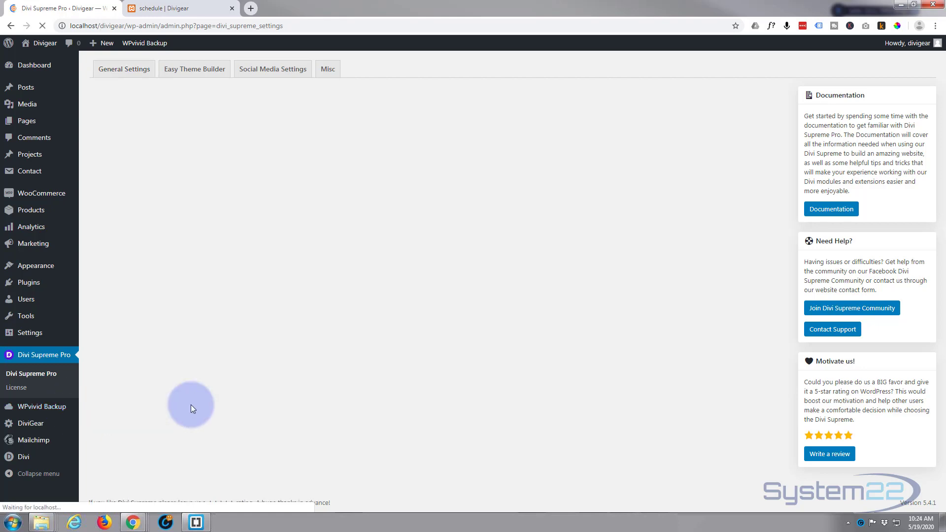
Step: Return to the front-end schedule page with the 'starts tomorrow' countdown
left_click(175, 8)
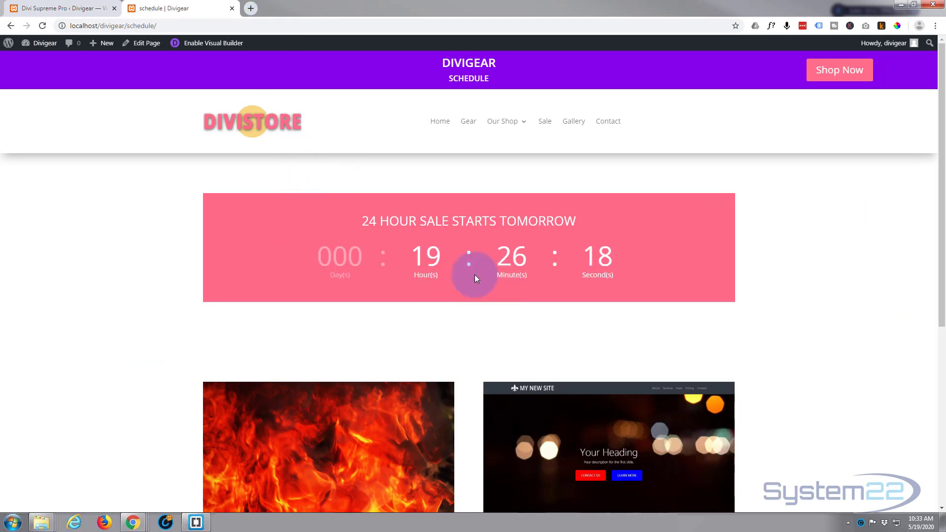
mouse_move(666, 249)
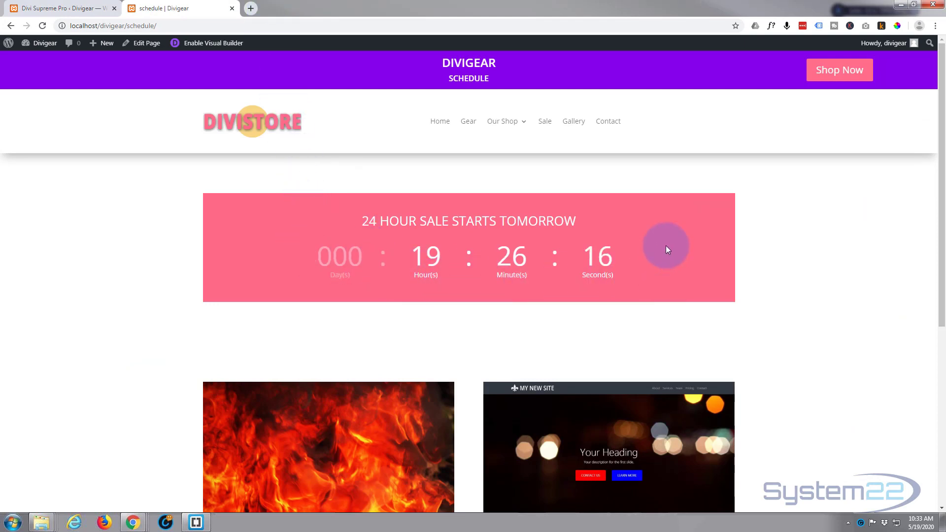
mouse_move(588, 220)
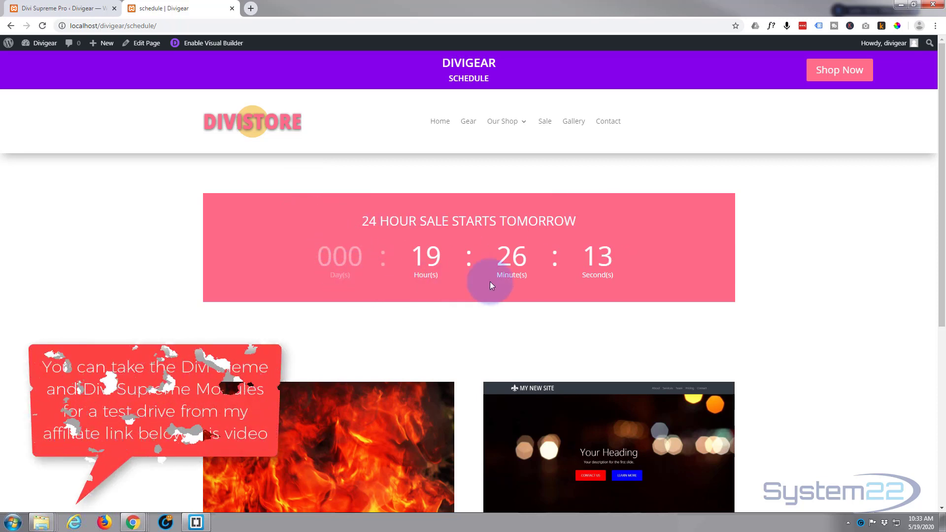
mouse_move(642, 216)
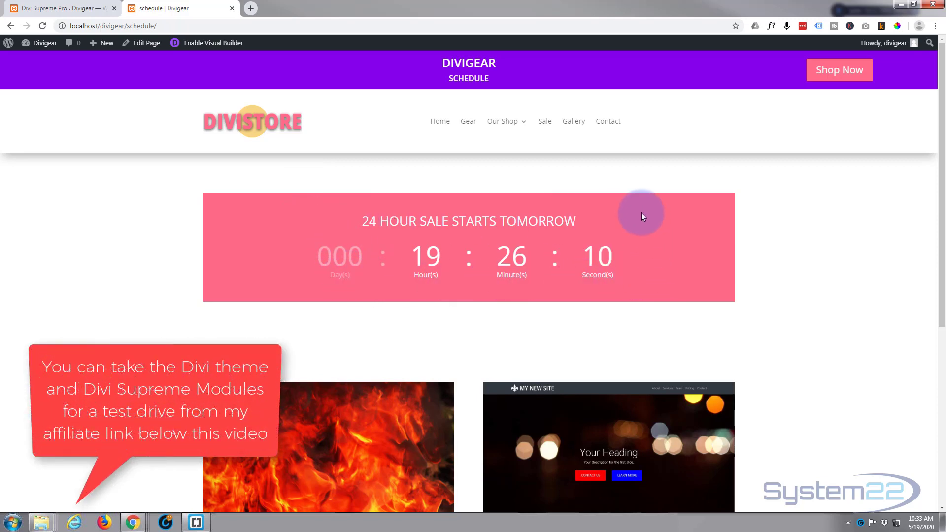
mouse_move(219, 215)
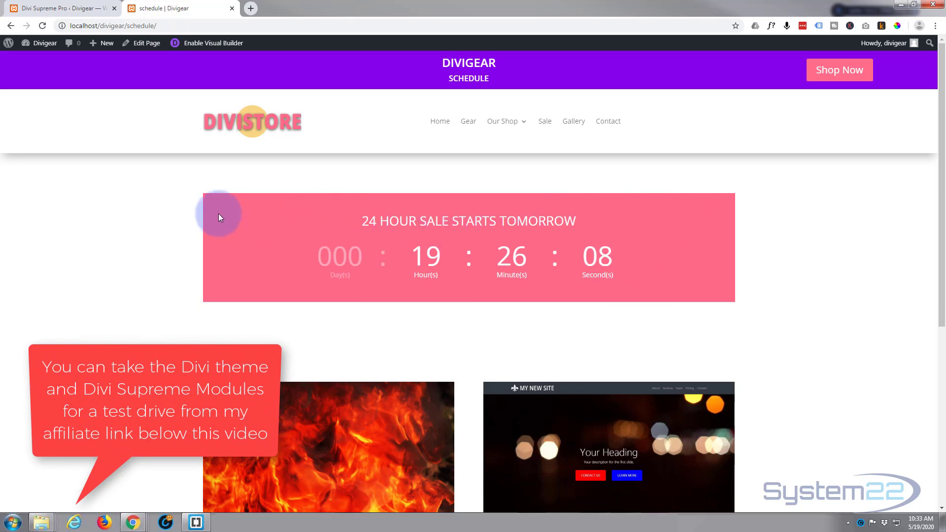
mouse_move(724, 275)
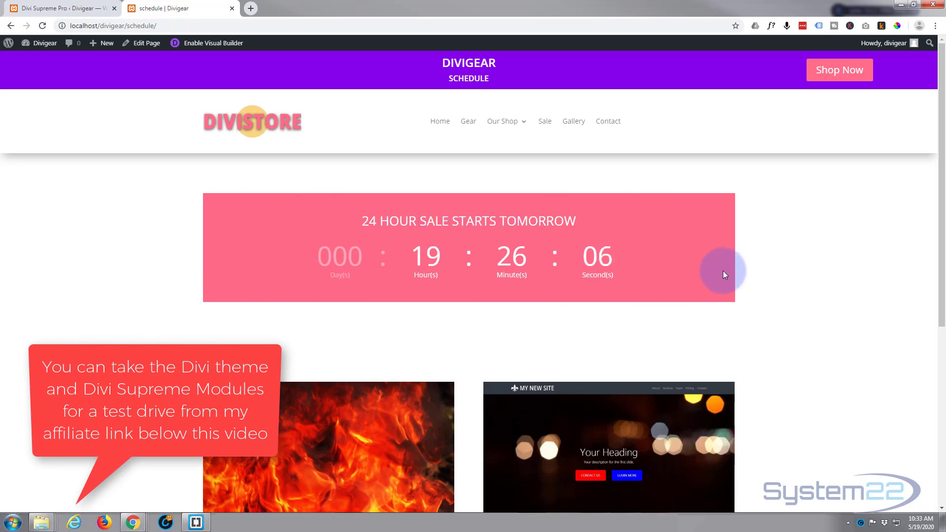
mouse_move(360, 290)
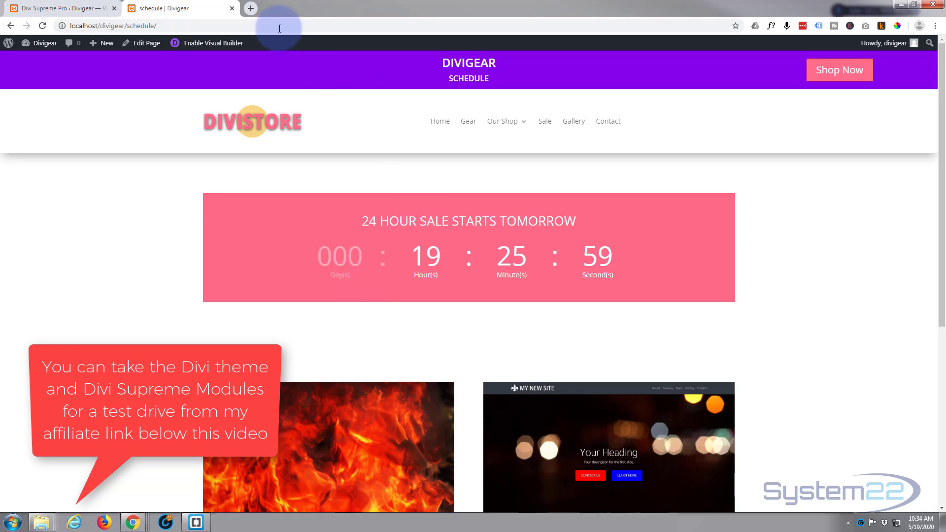
Step: Enable the Visual Builder and bring up Row Settings for the countdown row
left_click(211, 43)
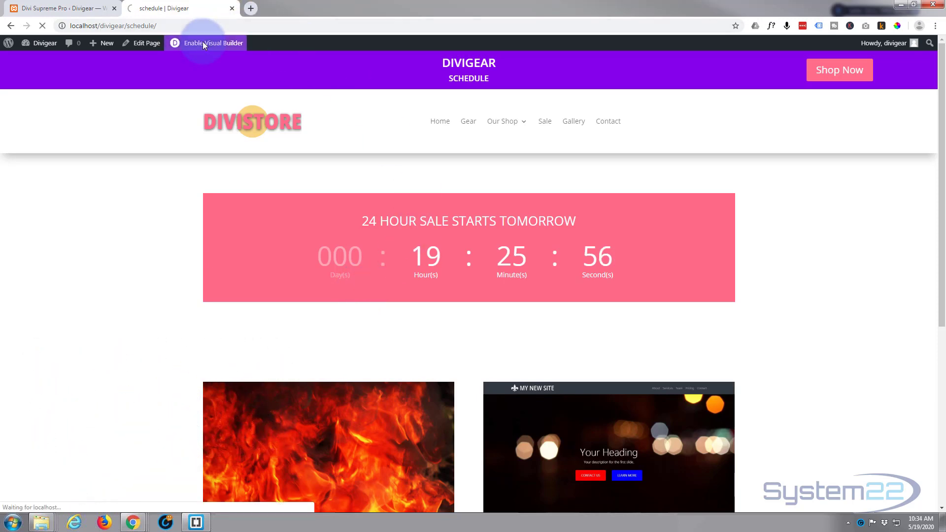
left_click(211, 43)
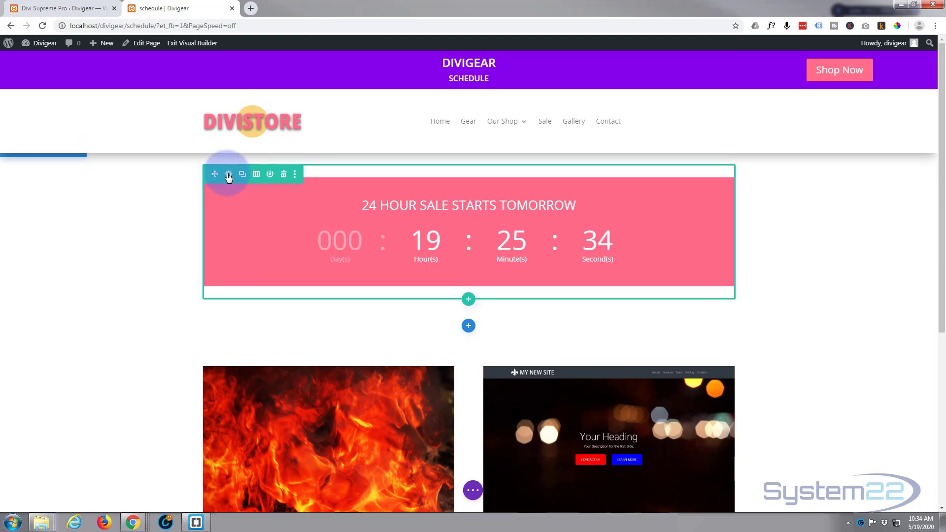
left_click(228, 174)
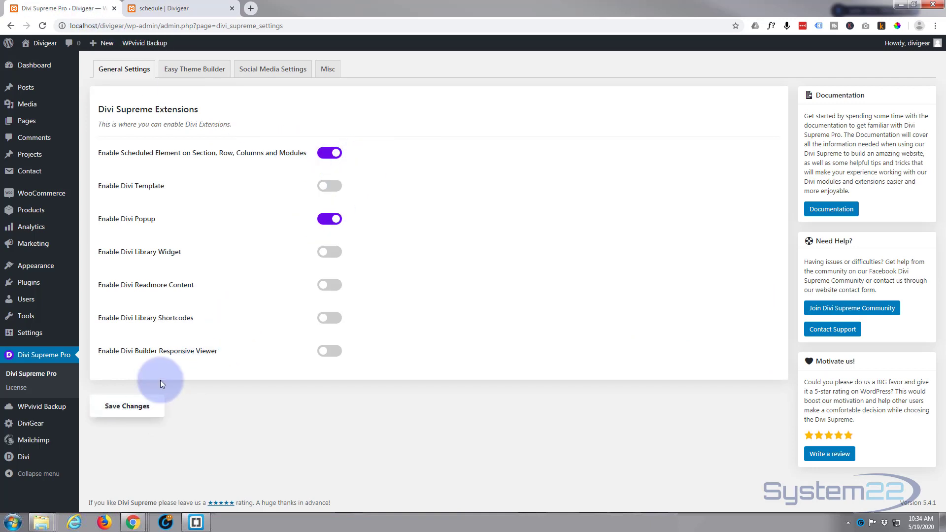
Step: Turn on Use Scheduled Element in the row's Advanced Visibility options
left_click(175, 7)
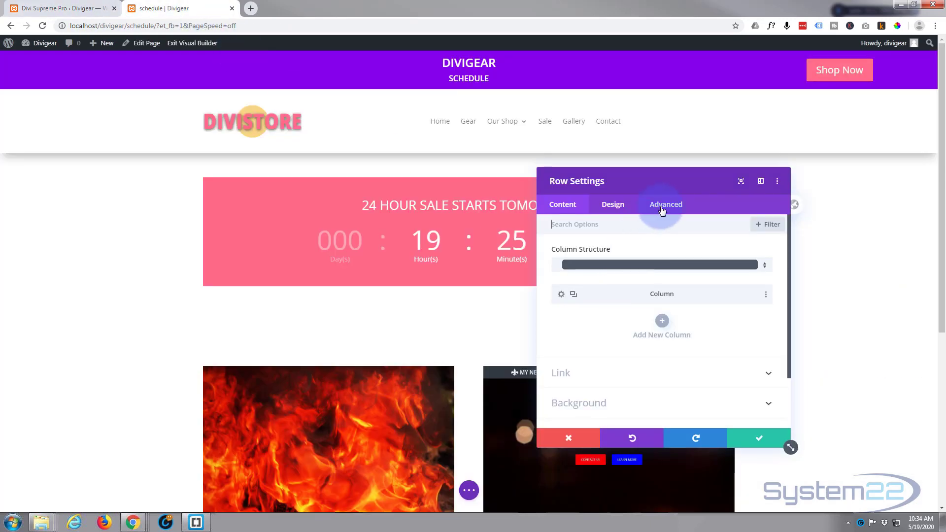
left_click(665, 204)
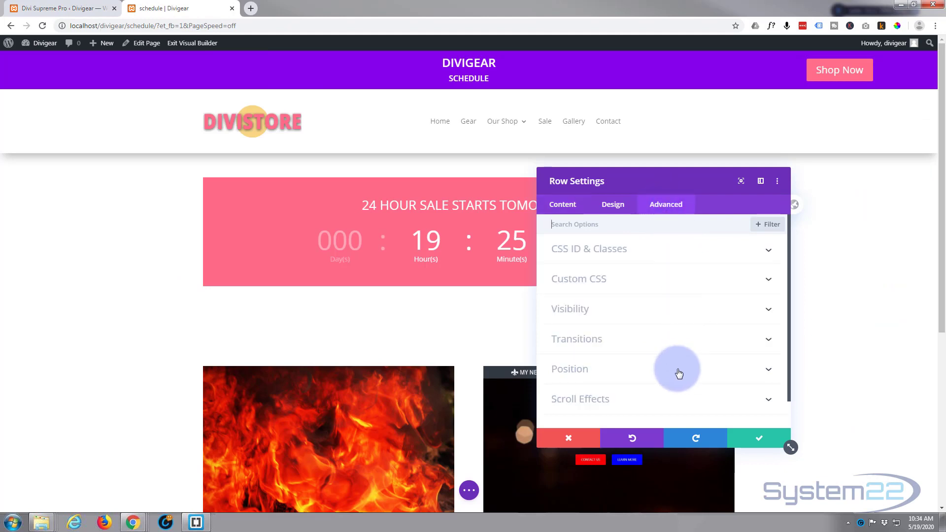
left_click(569, 309)
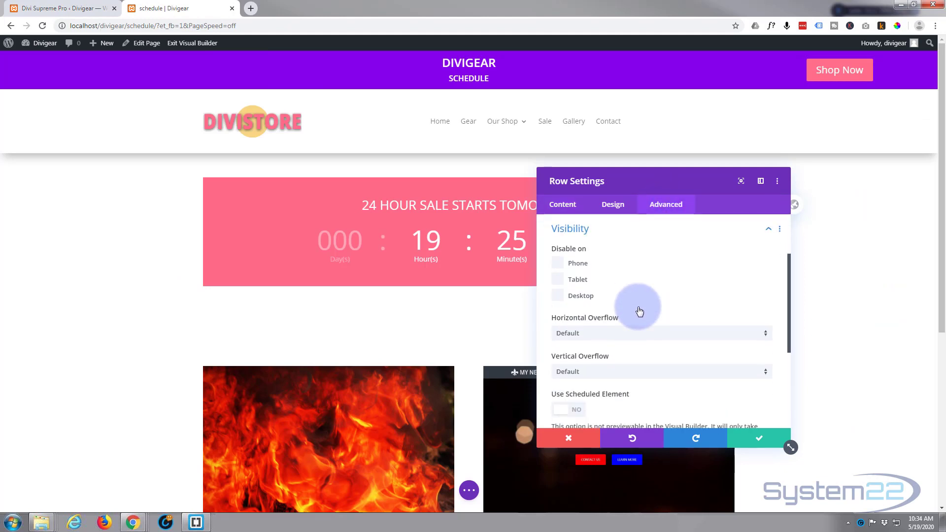
scroll("down", 3)
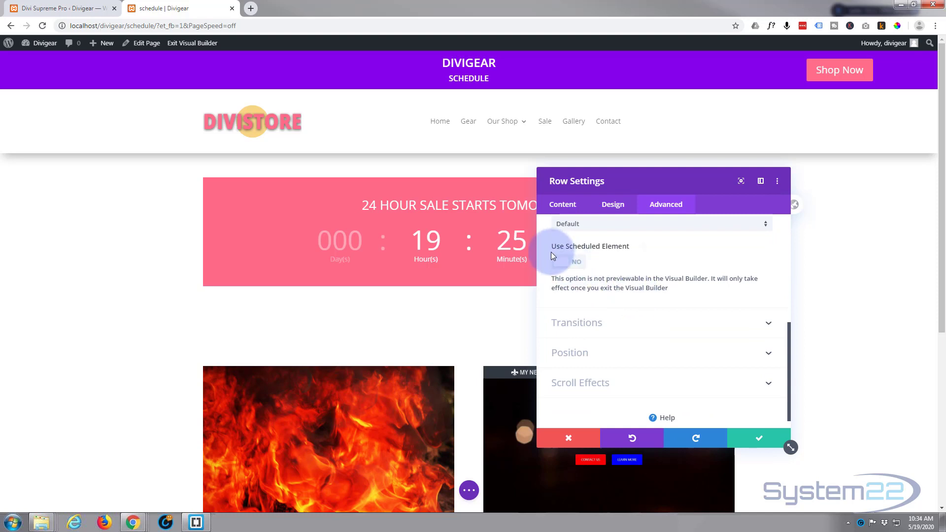
mouse_move(556, 250)
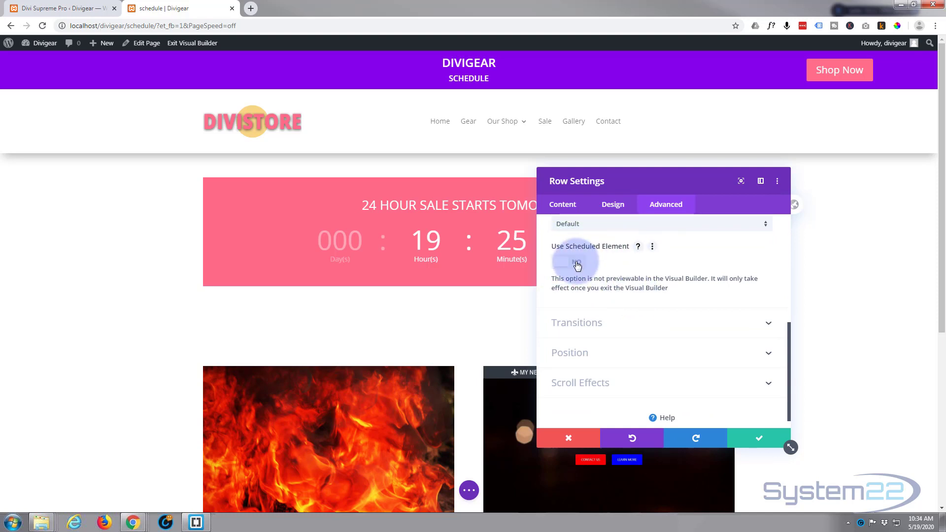
left_click(567, 262)
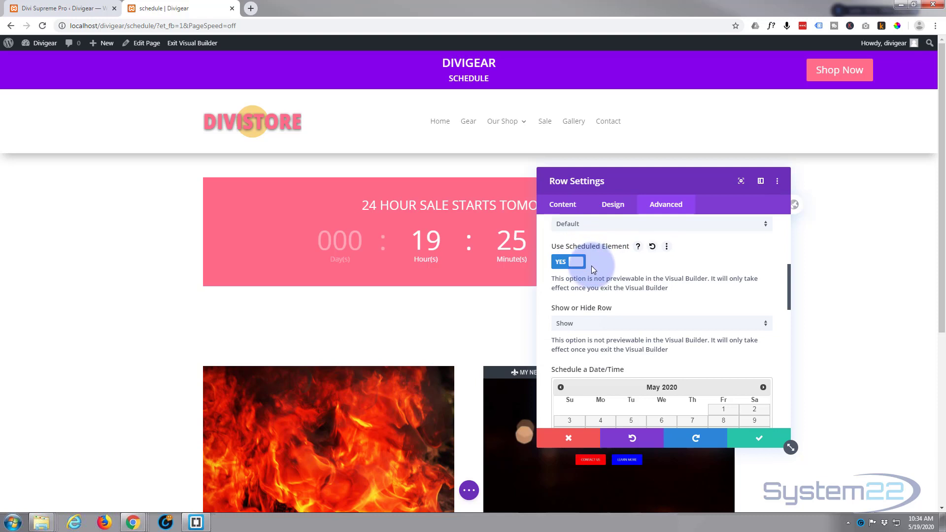
mouse_move(556, 252)
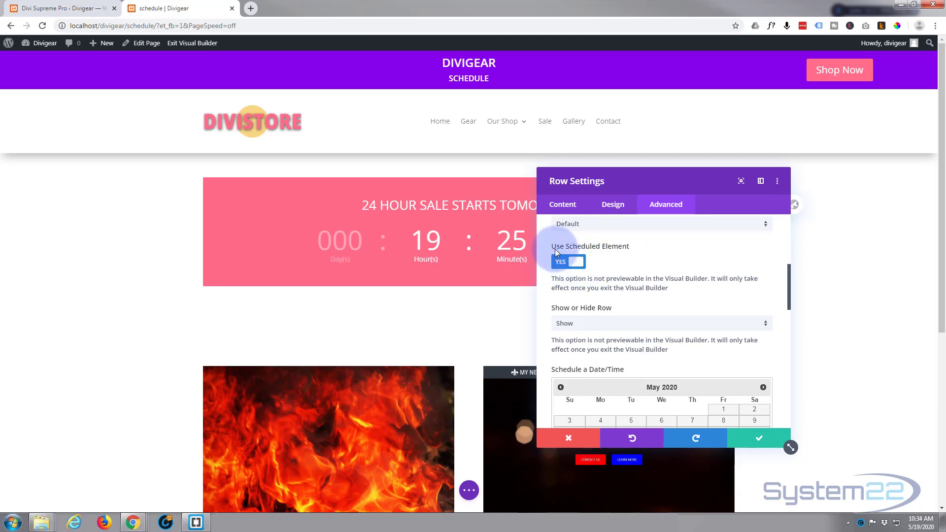
mouse_move(629, 275)
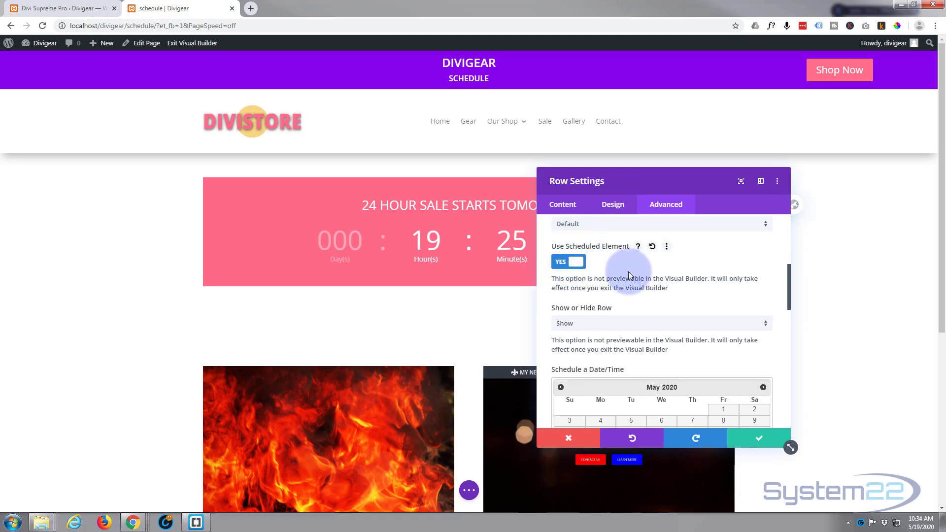
Step: Set the row to hide on May 20, 2020 at 10:00 and save the row settings
scroll("down", 3)
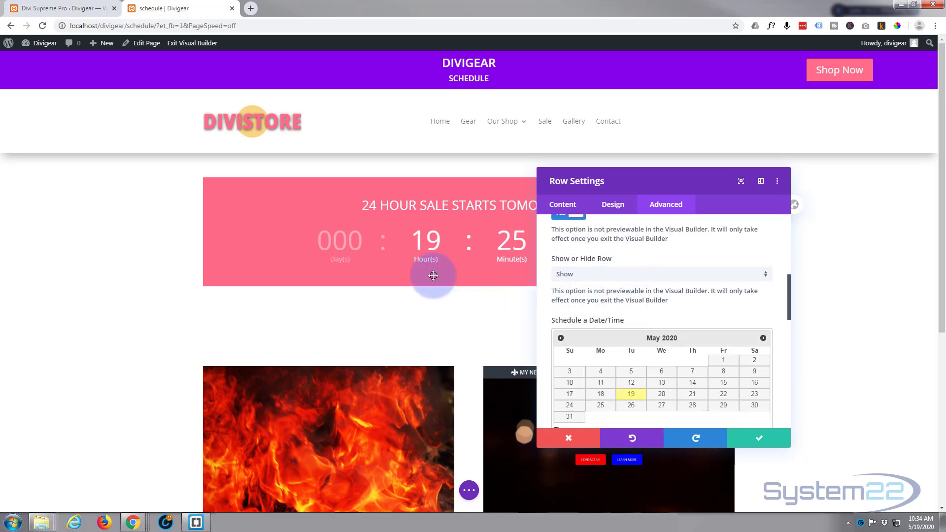
mouse_move(510, 279)
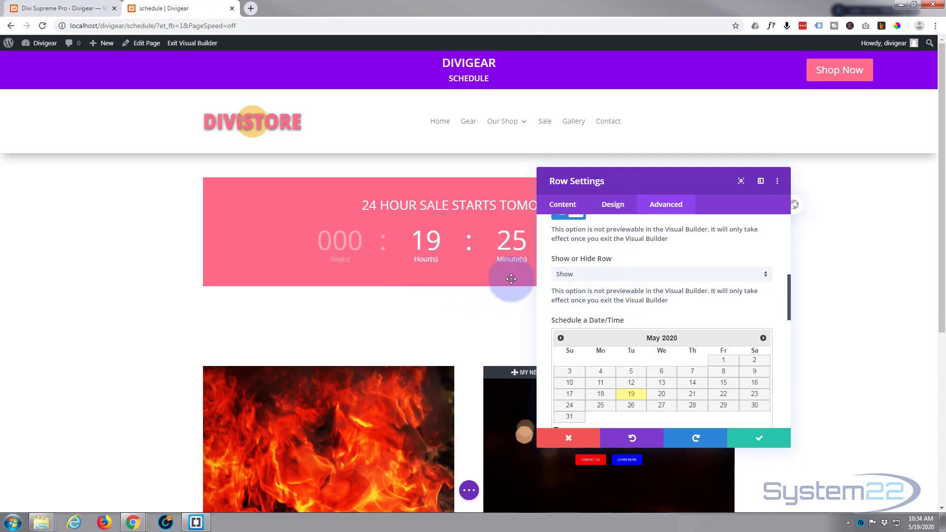
left_click(660, 274)
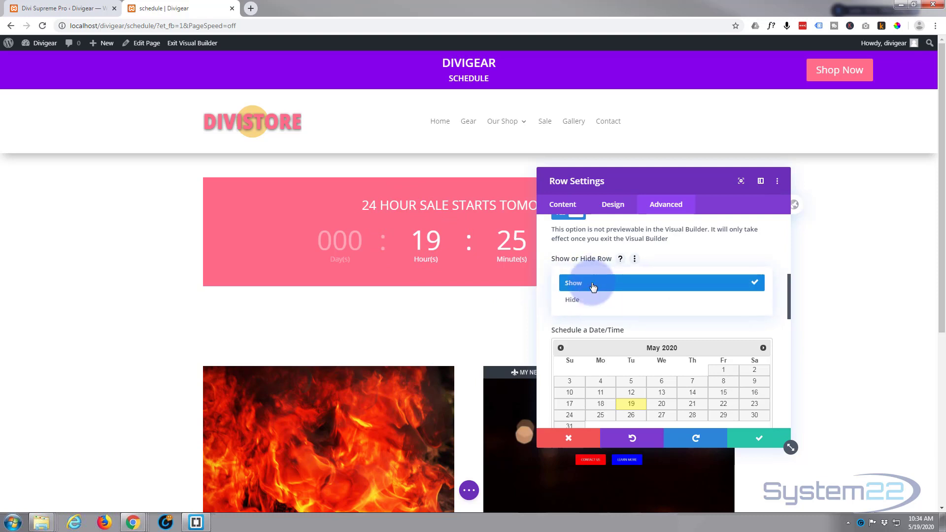
left_click(571, 299)
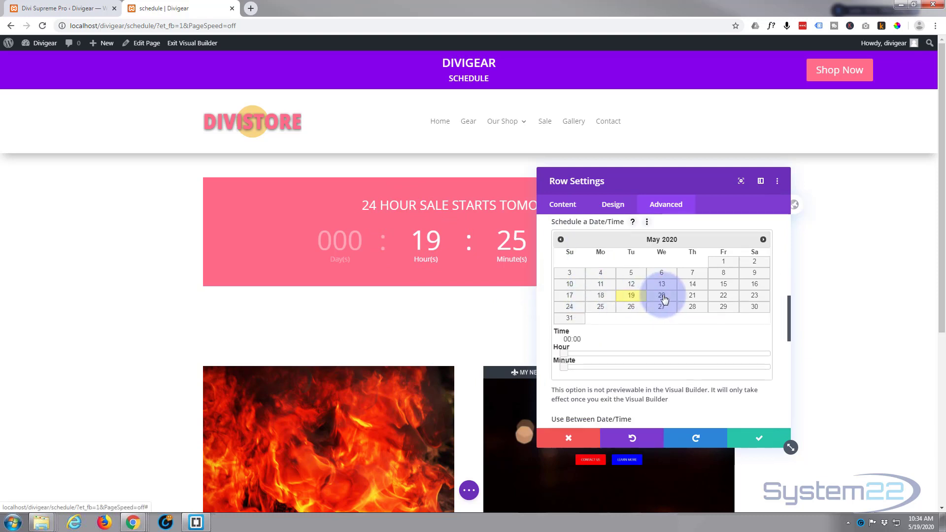
left_click(662, 295)
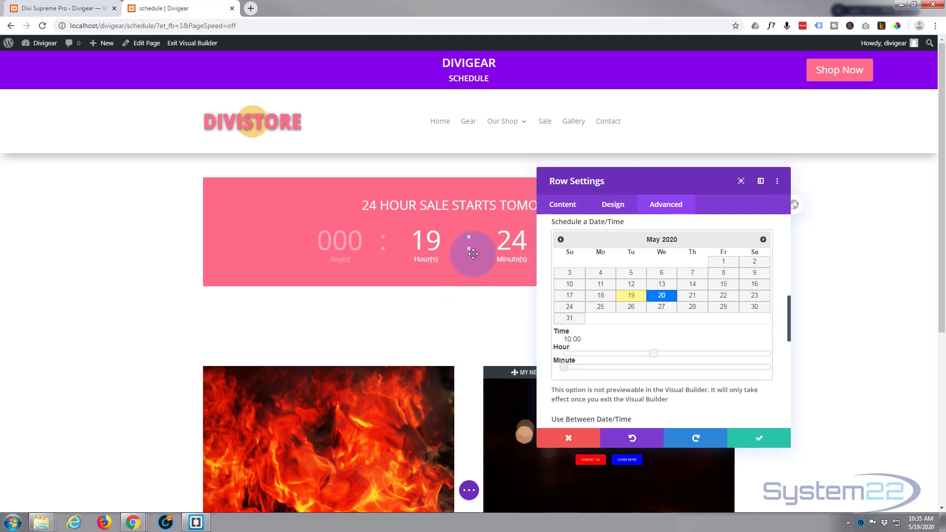
mouse_move(424, 247)
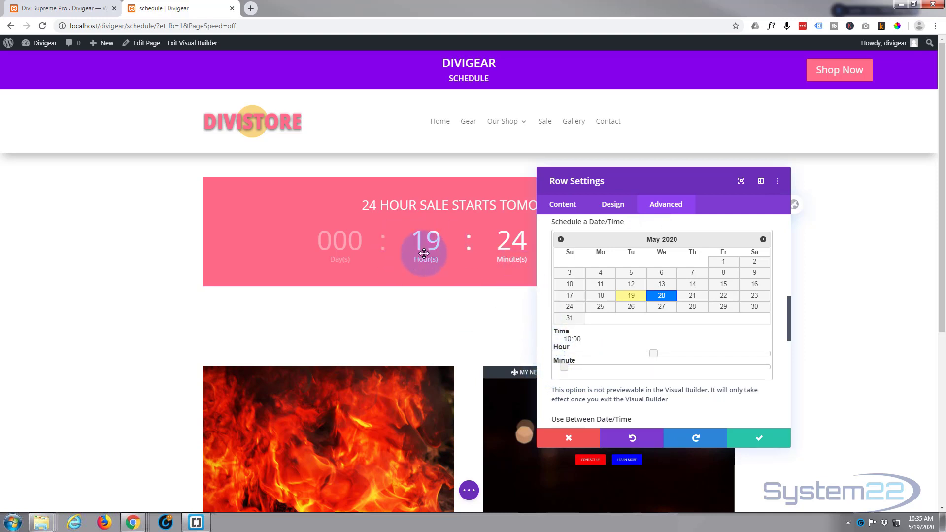
mouse_move(640, 324)
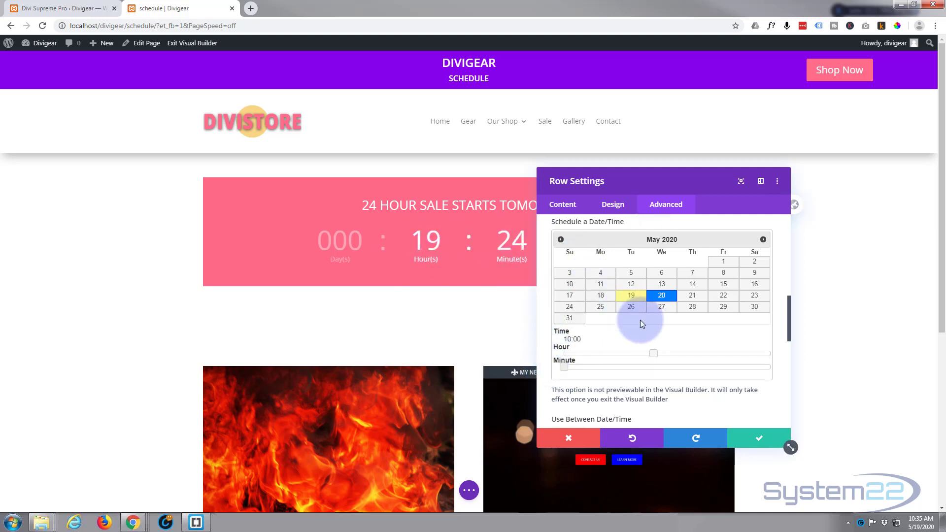
mouse_move(601, 349)
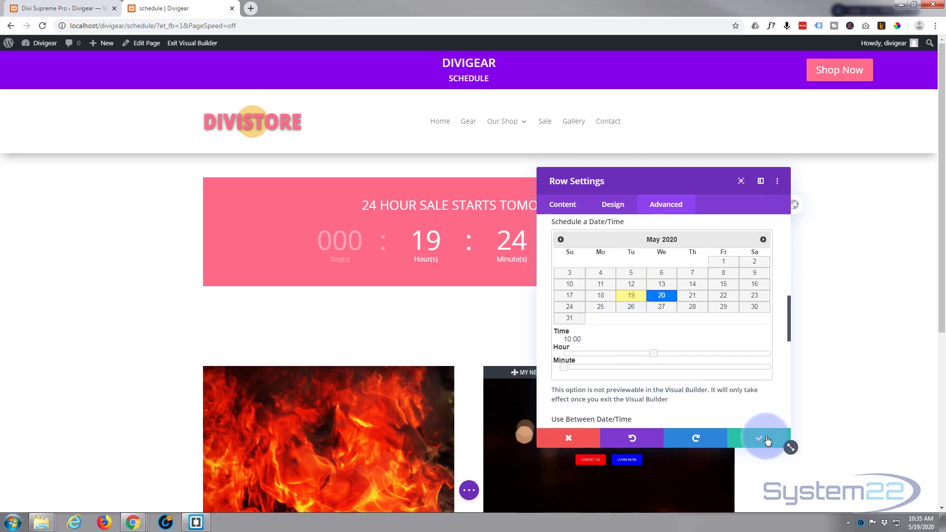
left_click(758, 438)
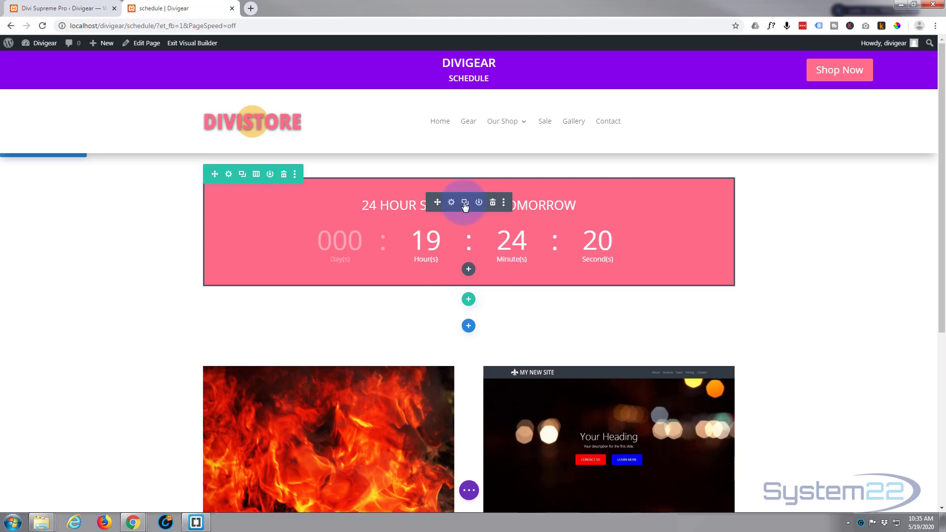
Step: Duplicate the 'starts tomorrow' countdown module and bring up the copy's settings
left_click(465, 202)
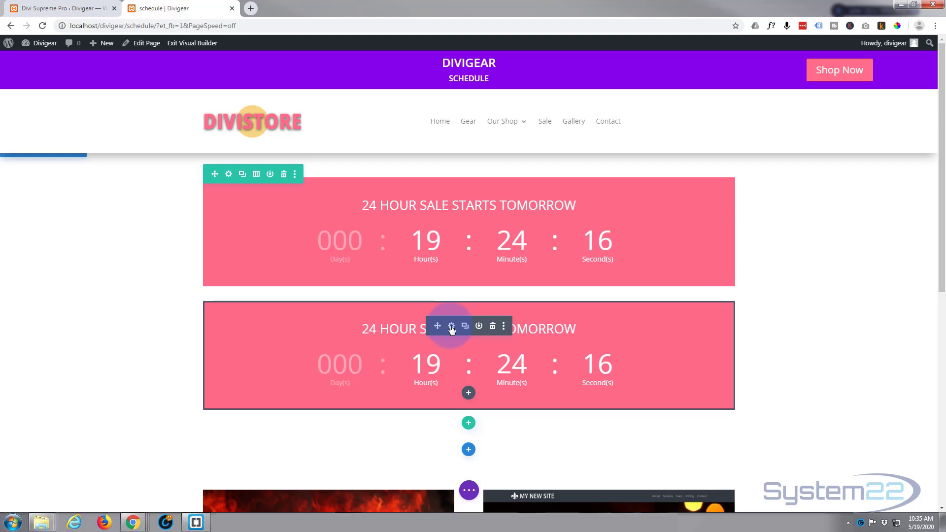
left_click(451, 326)
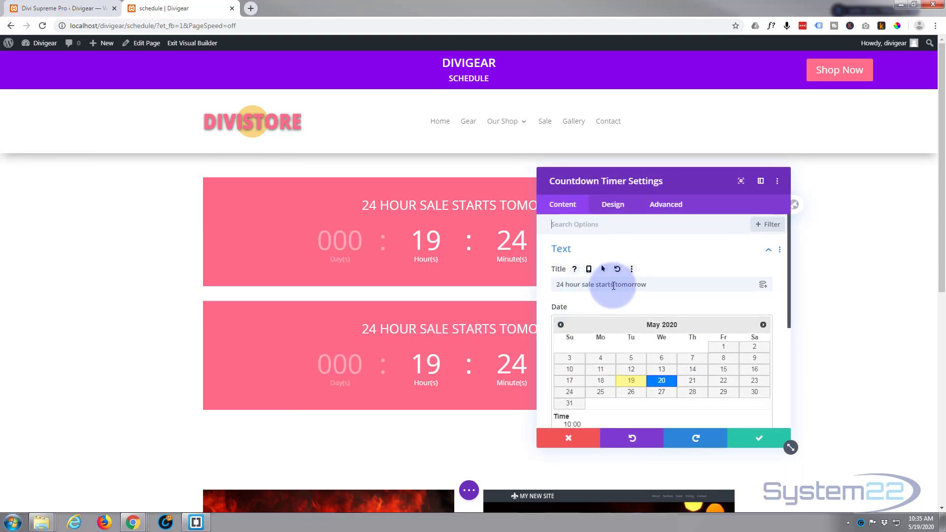
Step: Retitle the copy '24 hour sale starts today', set its date to May 21 at 10:00, and save
double_click(630, 285)
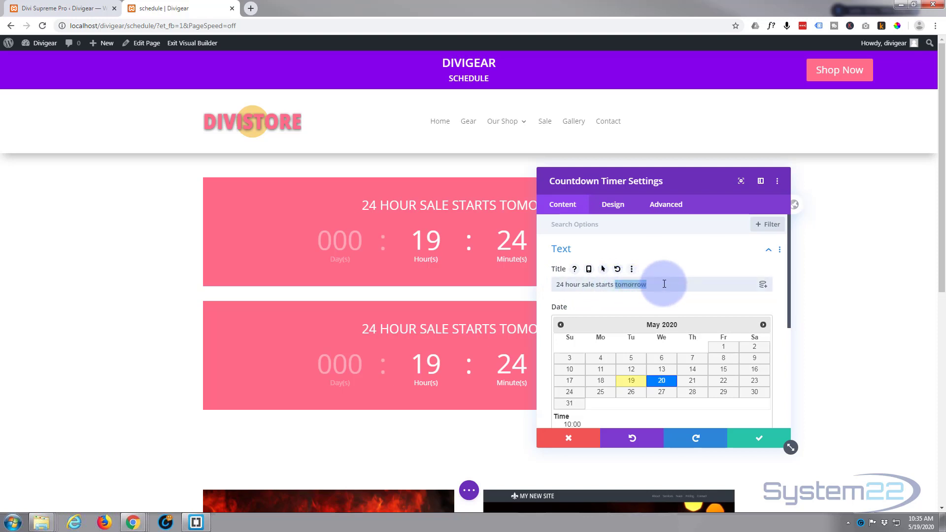
type("today")
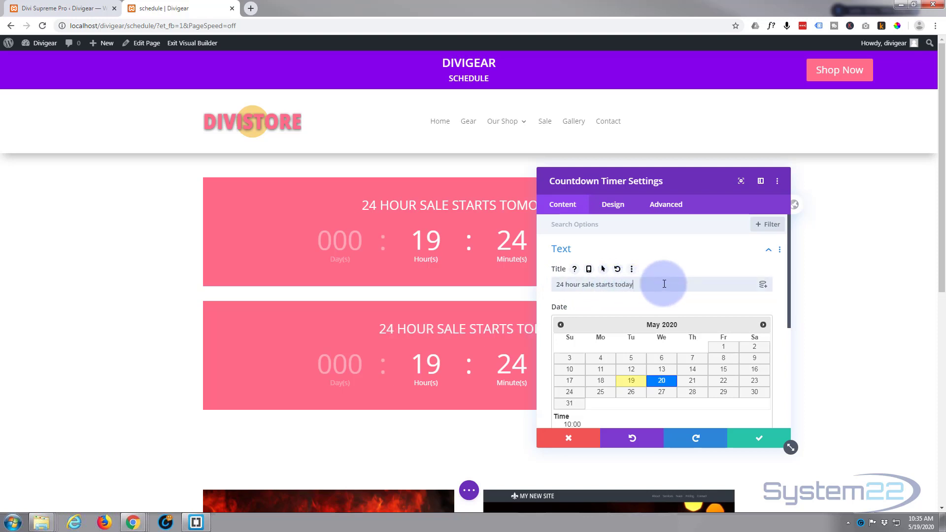
mouse_move(661, 381)
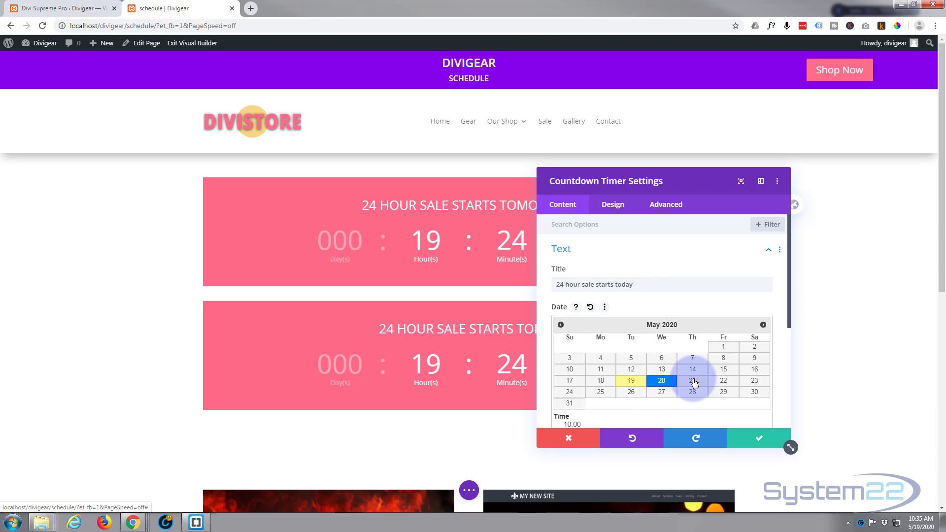
left_click(692, 381)
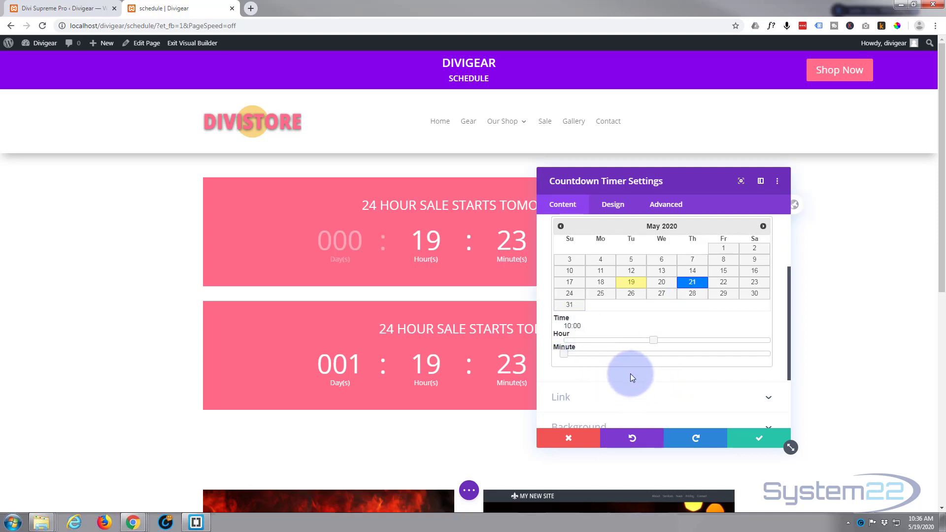
scroll("down", 3)
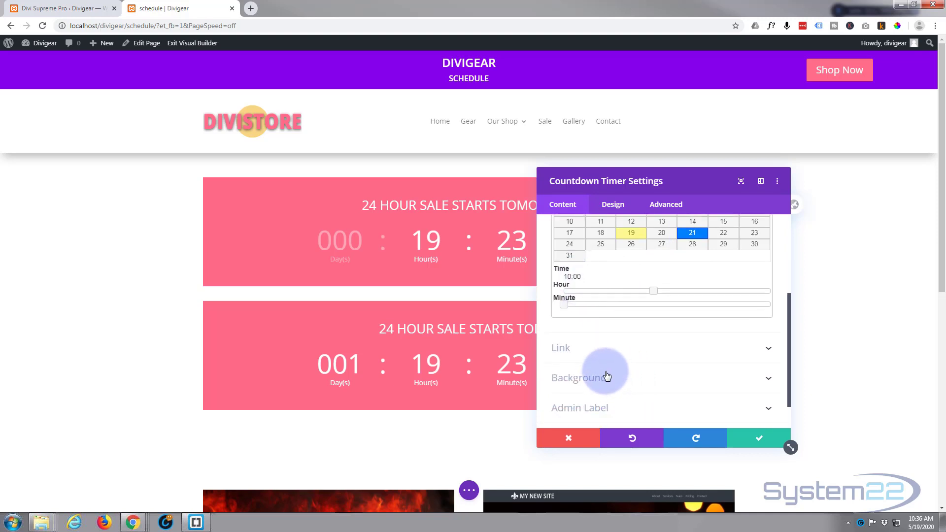
mouse_move(625, 325)
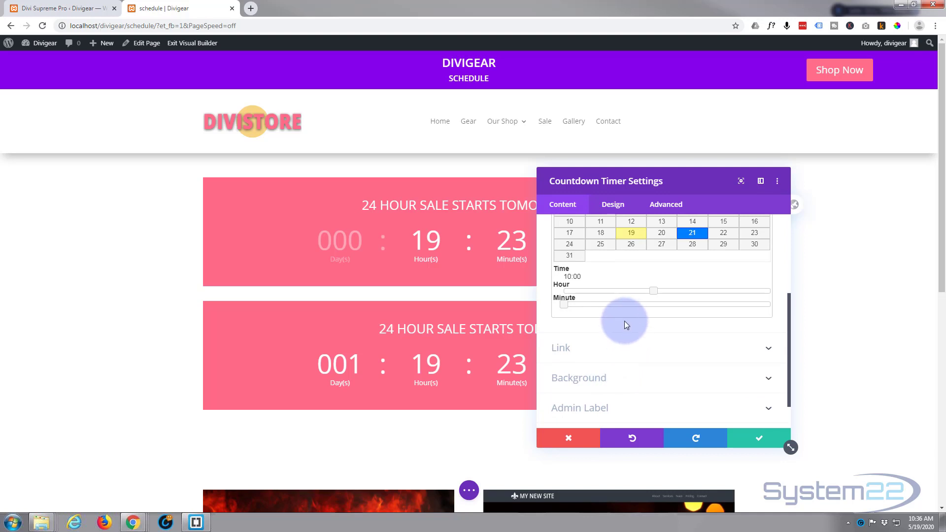
mouse_move(621, 336)
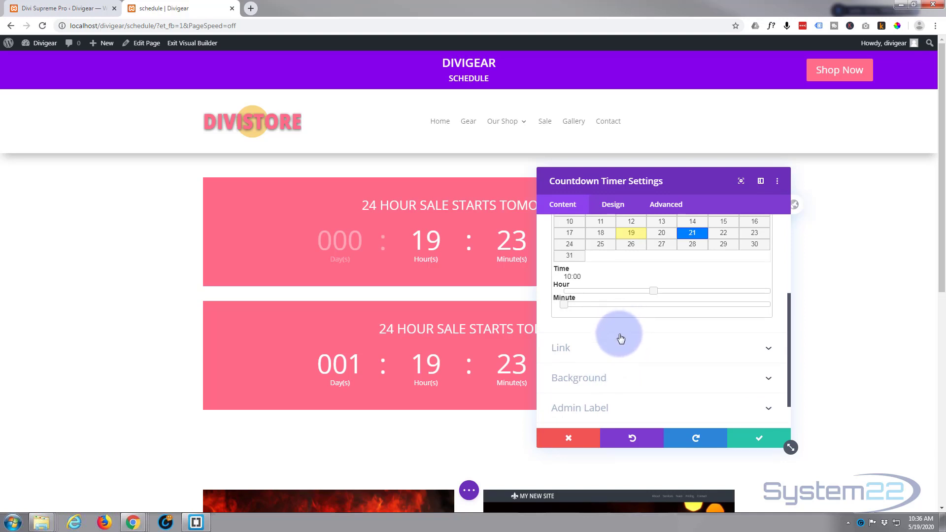
scroll("up", 3)
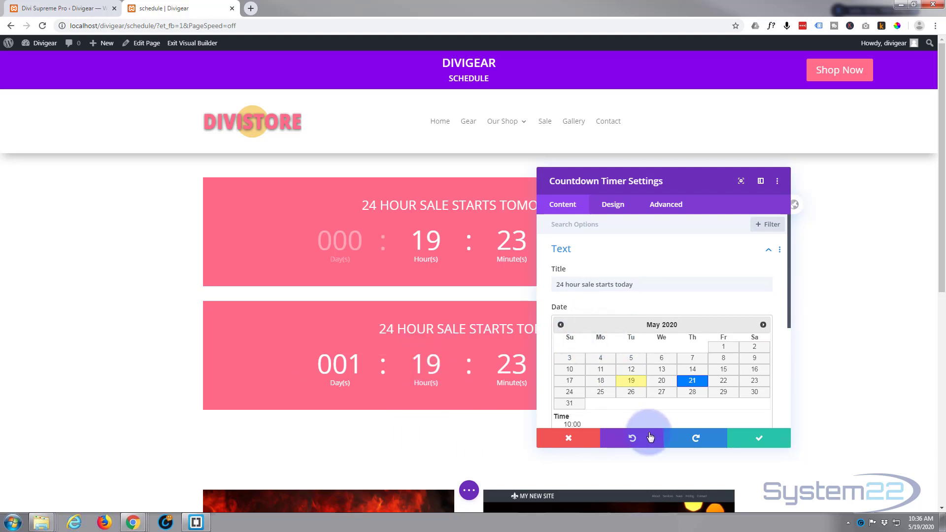
mouse_move(759, 438)
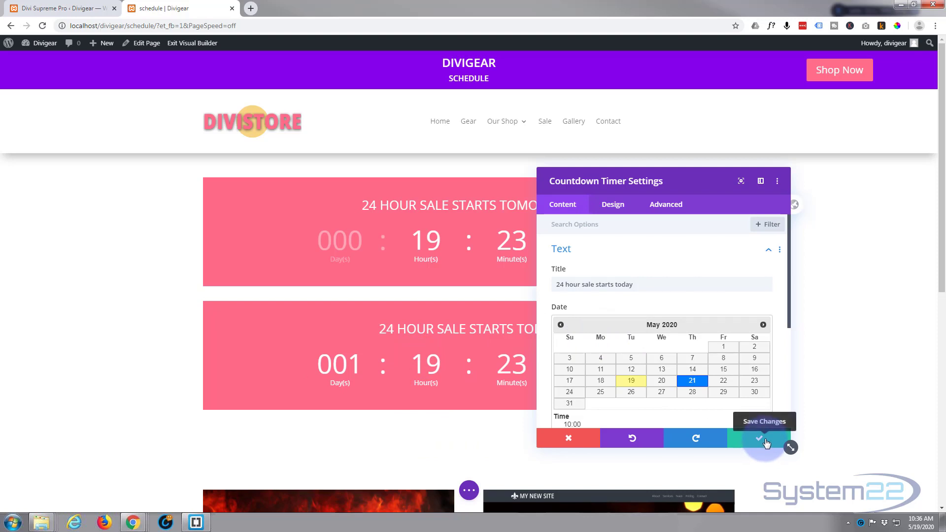
left_click(765, 438)
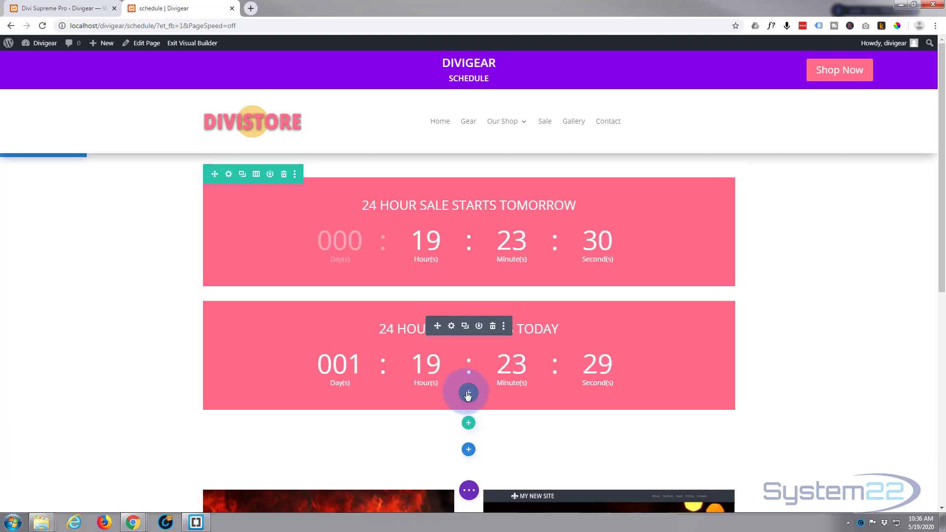
Step: Insert a Shop module into the row below the two countdowns
left_click(468, 393)
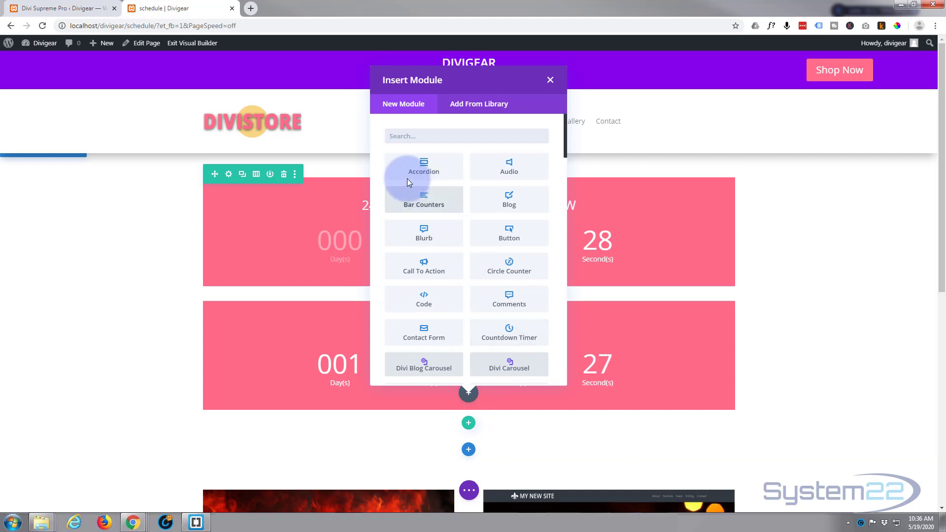
scroll("down", 3)
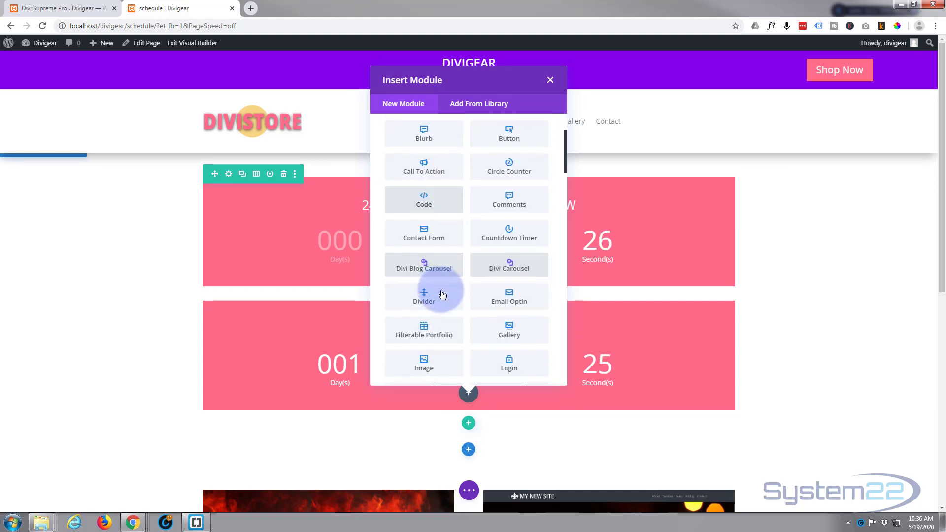
scroll("down", 3)
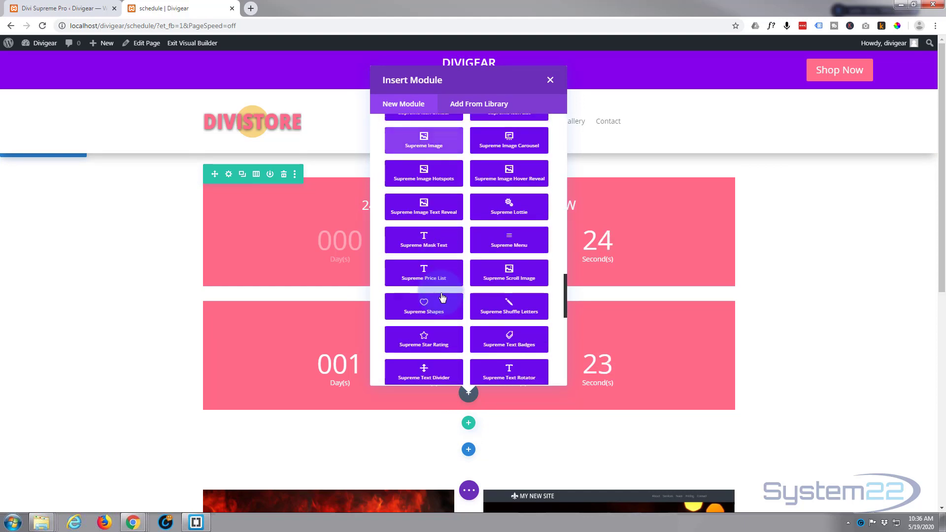
scroll("down", 3)
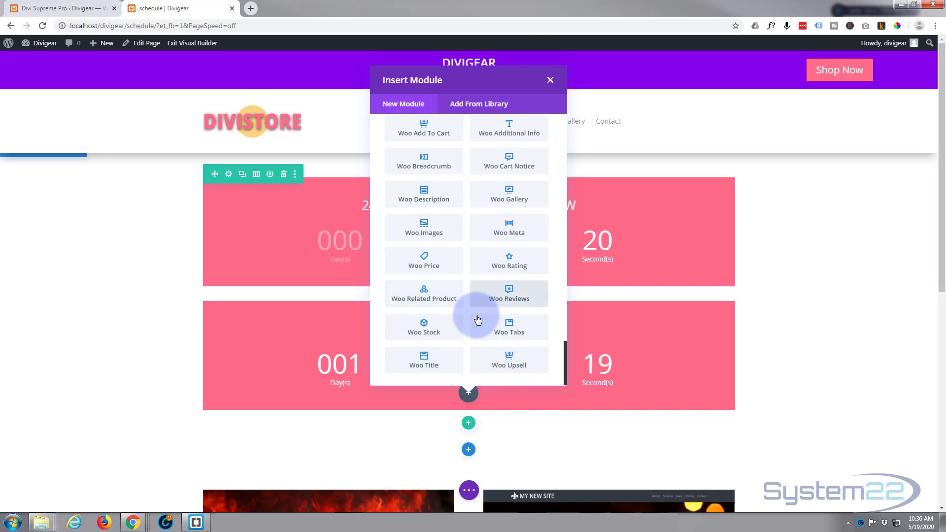
scroll("up", 3)
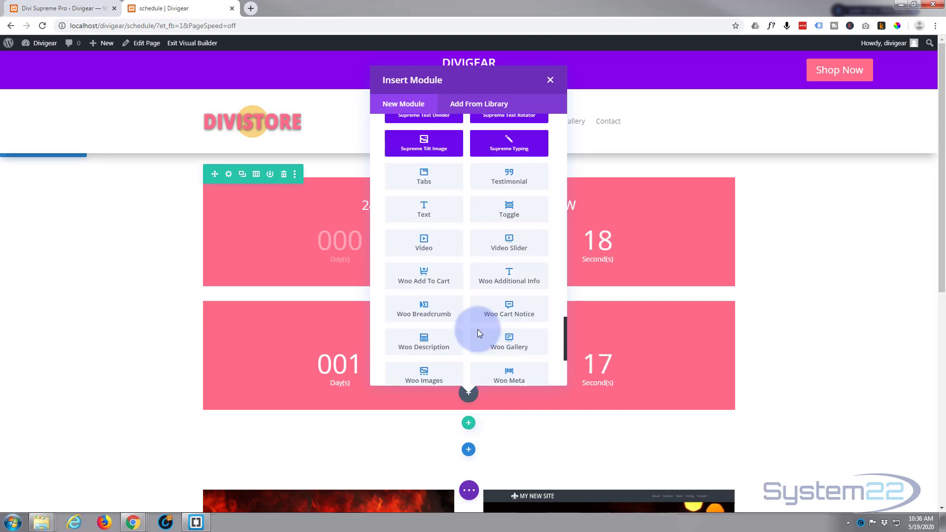
scroll("up", 3)
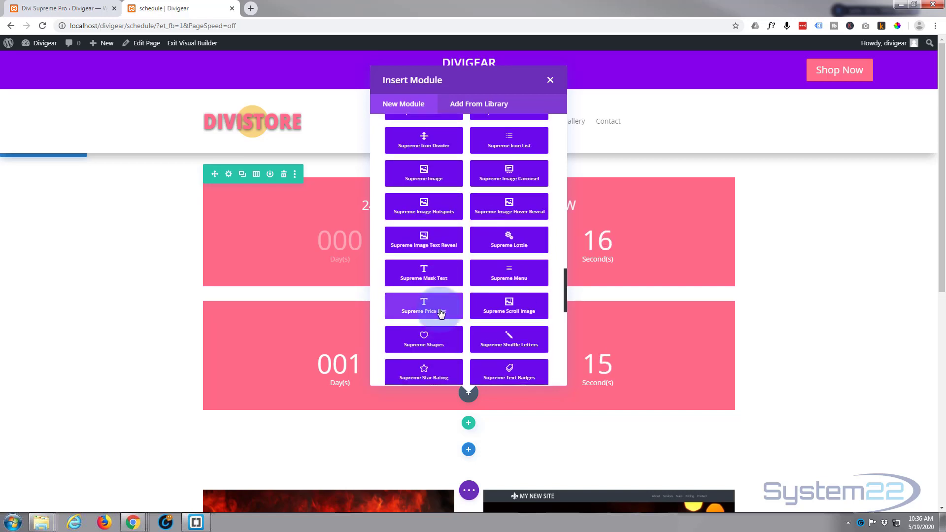
scroll("up", 3)
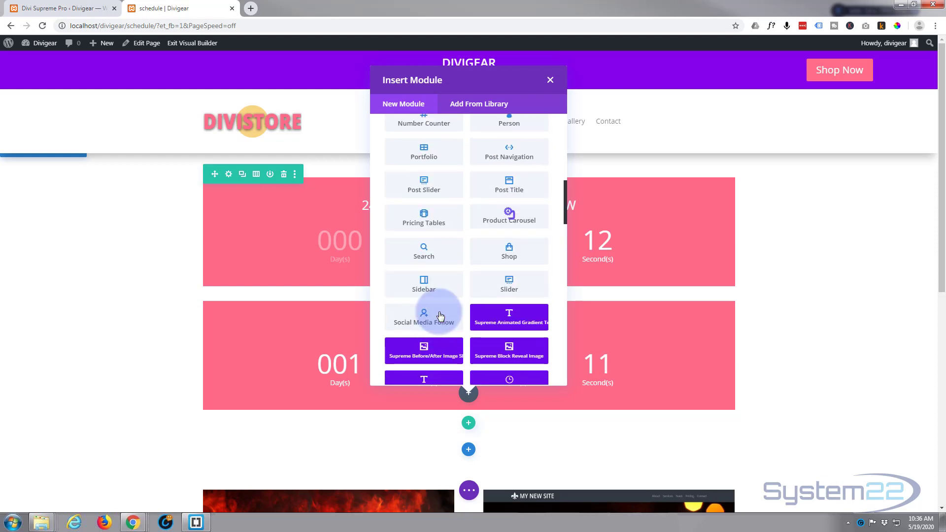
mouse_move(510, 317)
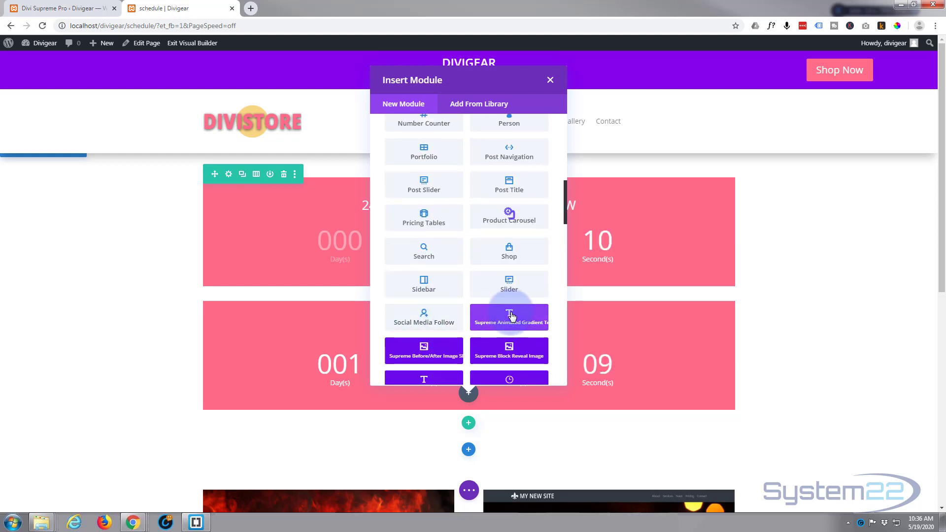
left_click(550, 79)
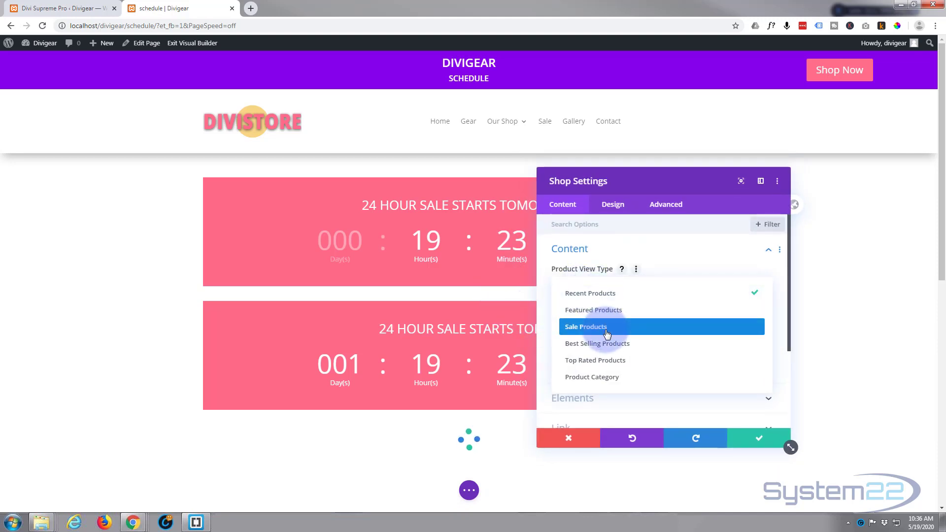
Step: Set the shop to list Sale Products with a product count of 8
left_click(585, 326)
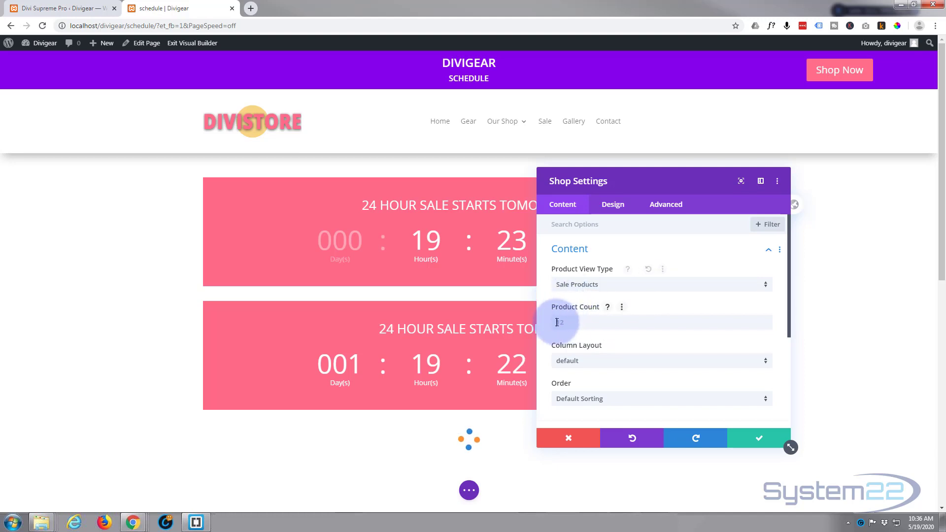
type("9")
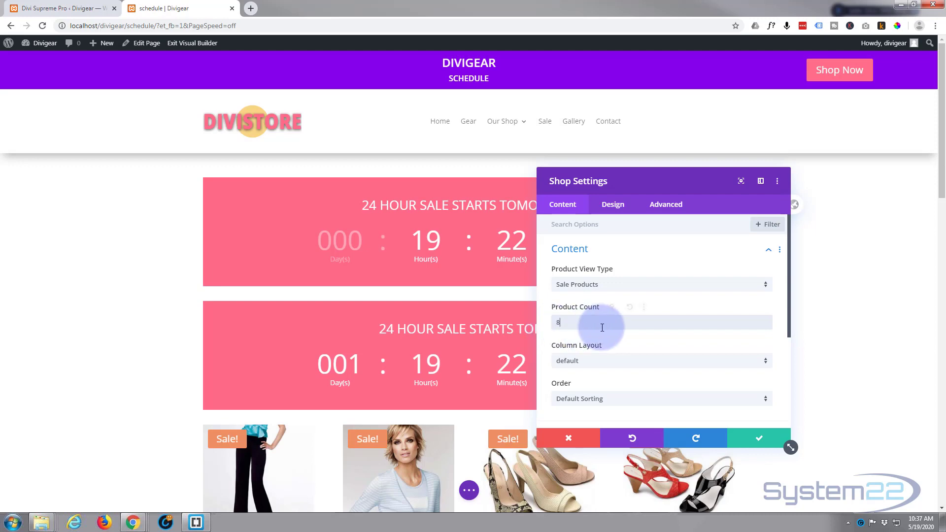
scroll("down", 3)
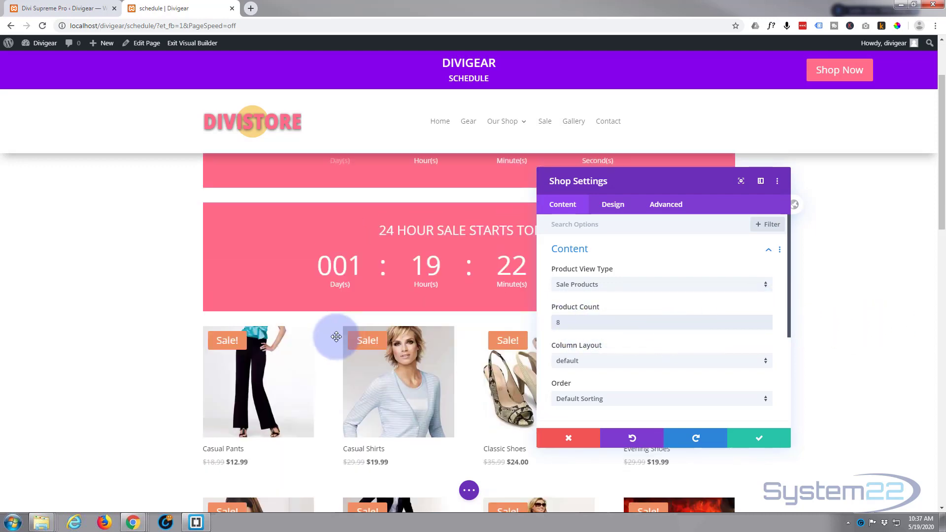
scroll("down", 3)
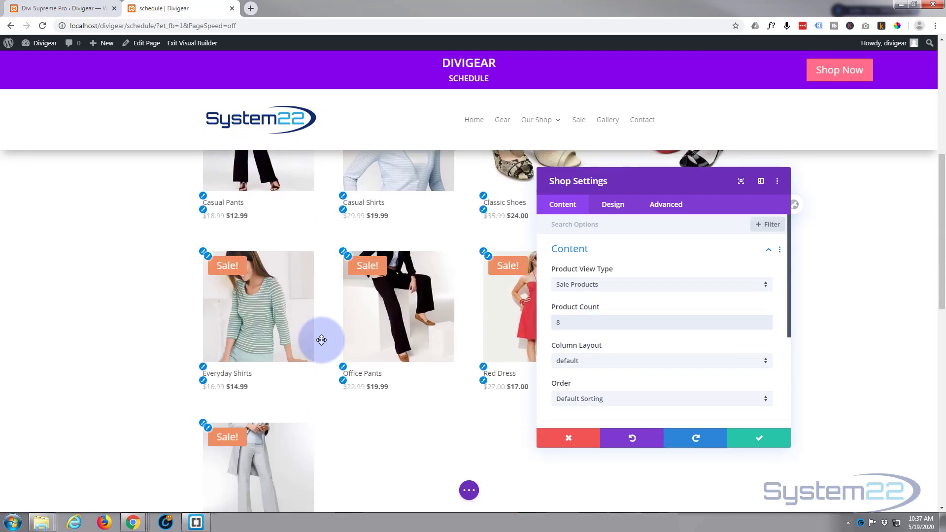
scroll("up", 3)
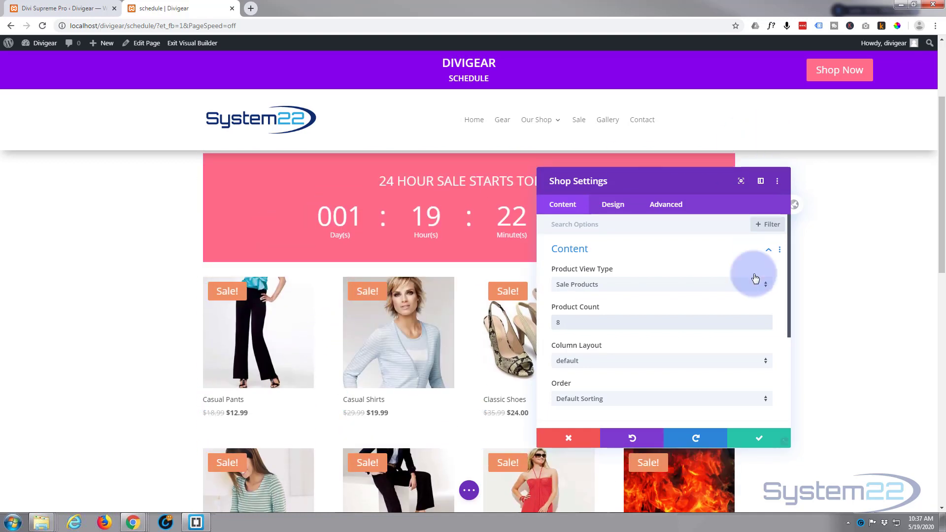
left_click(661, 322)
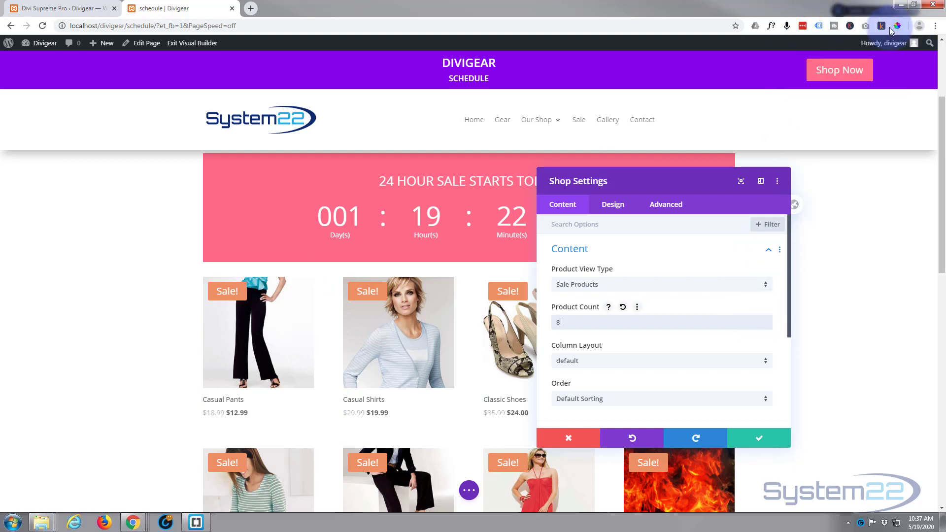
left_click(881, 26)
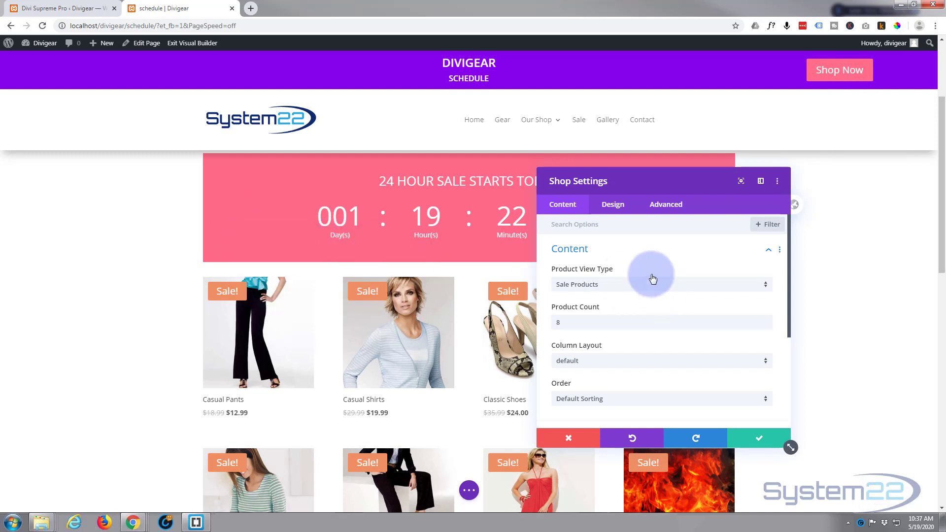
Step: Give the Sale! badges the pink colour #ff6a88 on Design and save the module
left_click(612, 204)
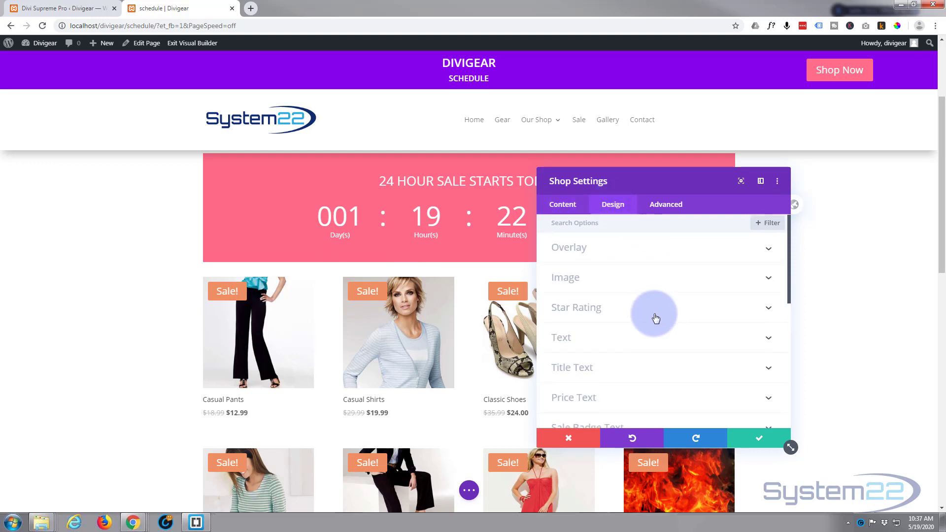
scroll("down", 3)
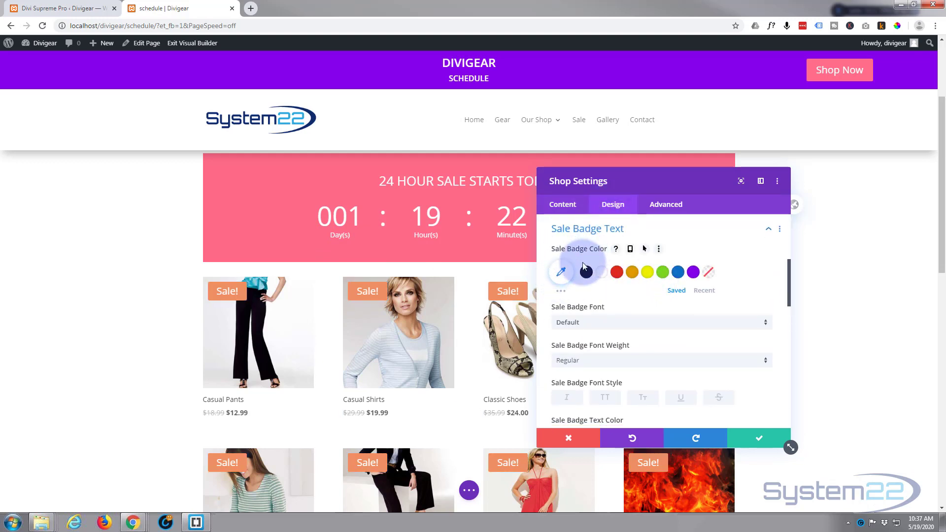
left_click(560, 271)
type("#ff6a88")
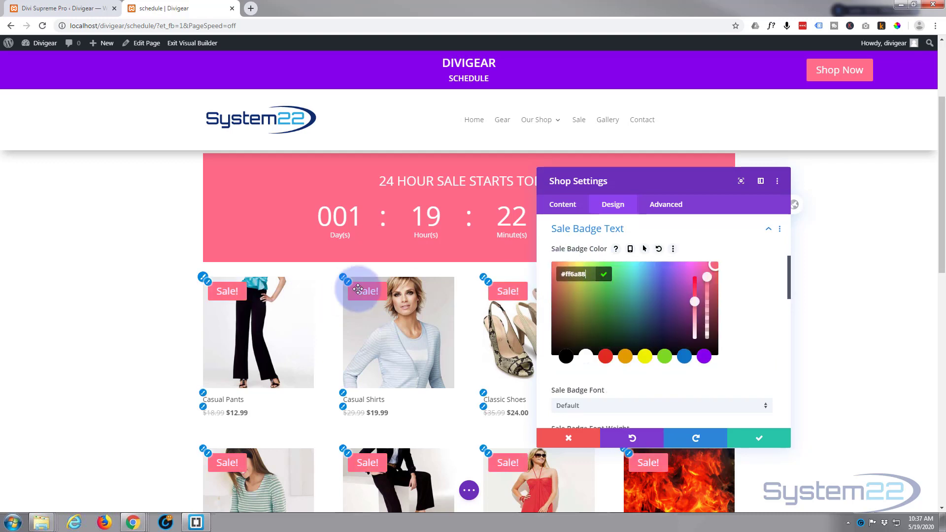
mouse_move(748, 368)
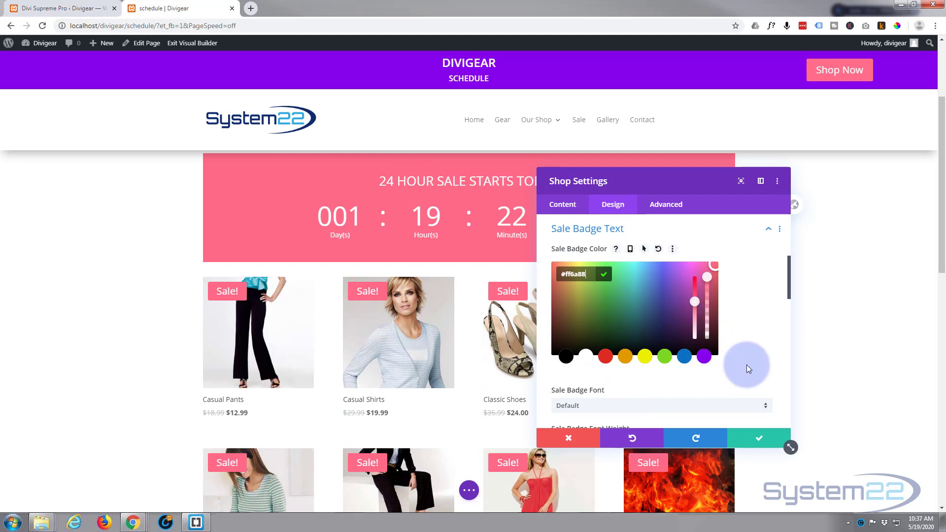
left_click(758, 438)
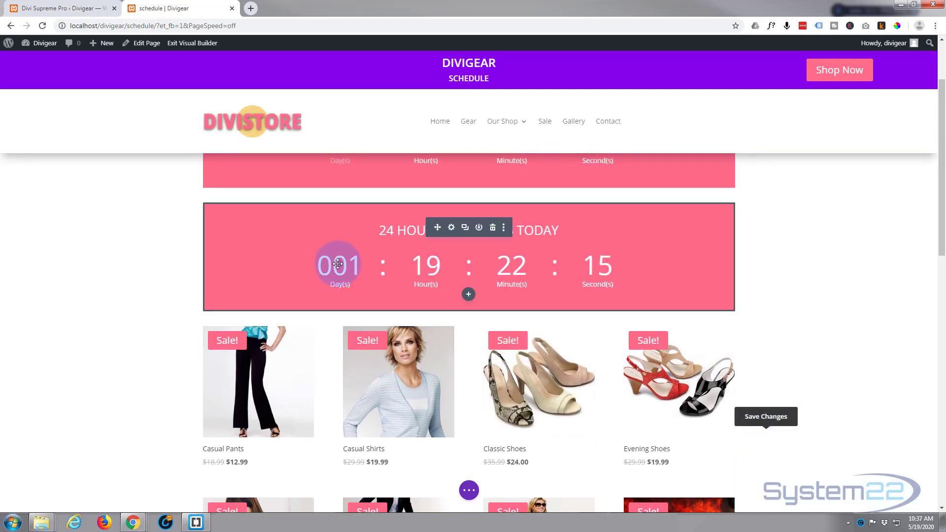
mouse_move(540, 280)
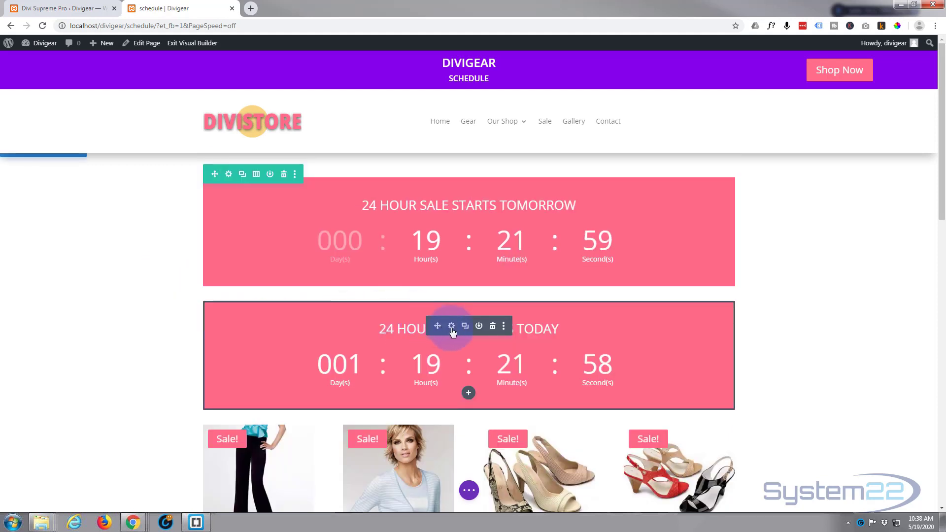
mouse_move(243, 184)
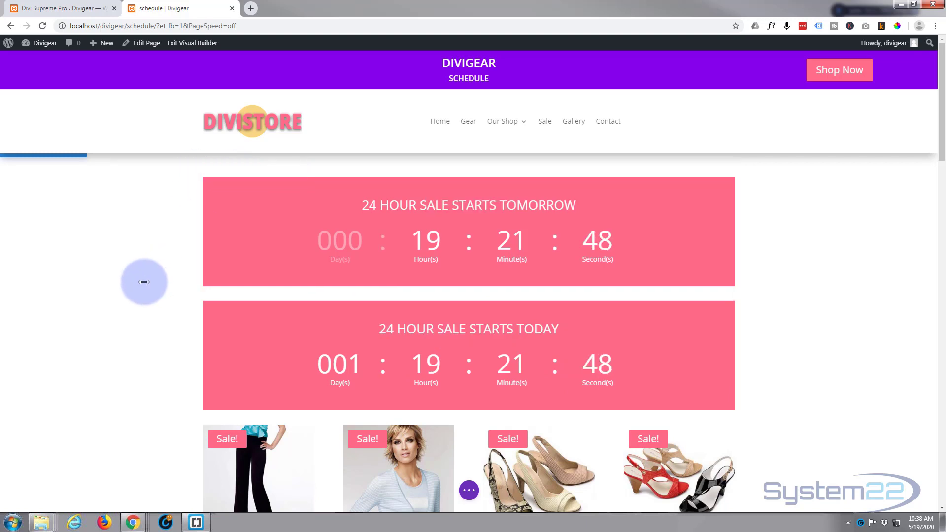
scroll("down", 3)
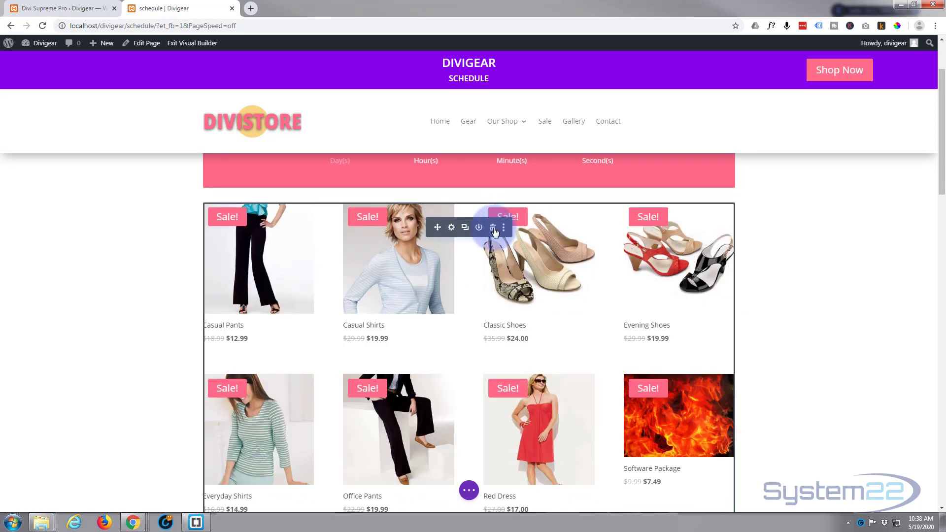
scroll("up", 3)
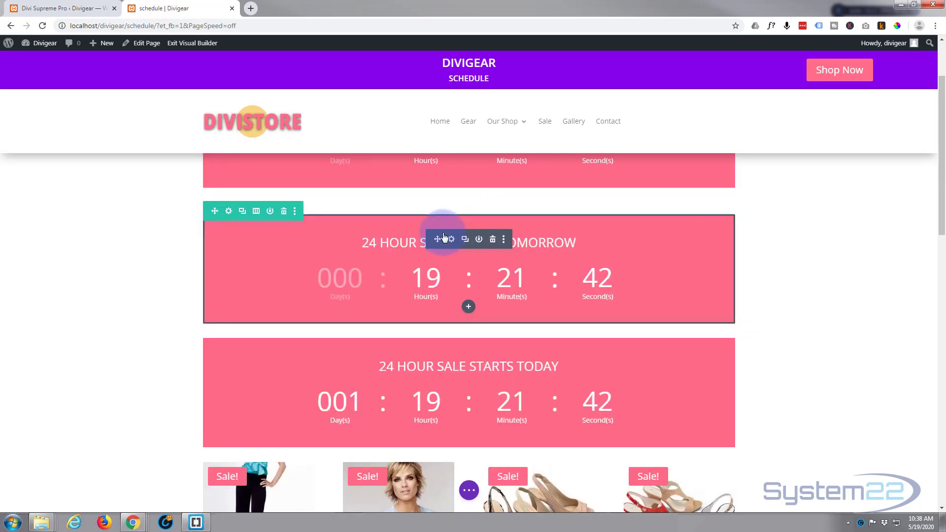
mouse_move(487, 256)
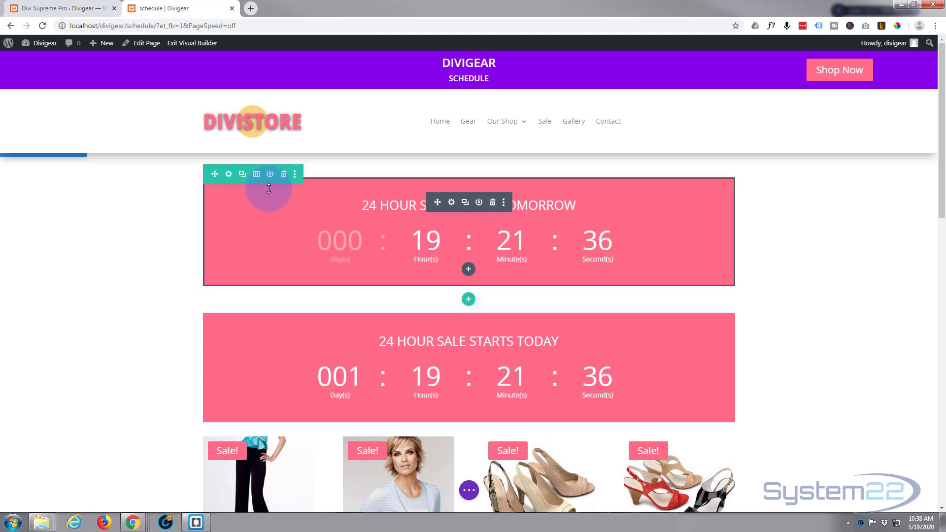
mouse_move(304, 353)
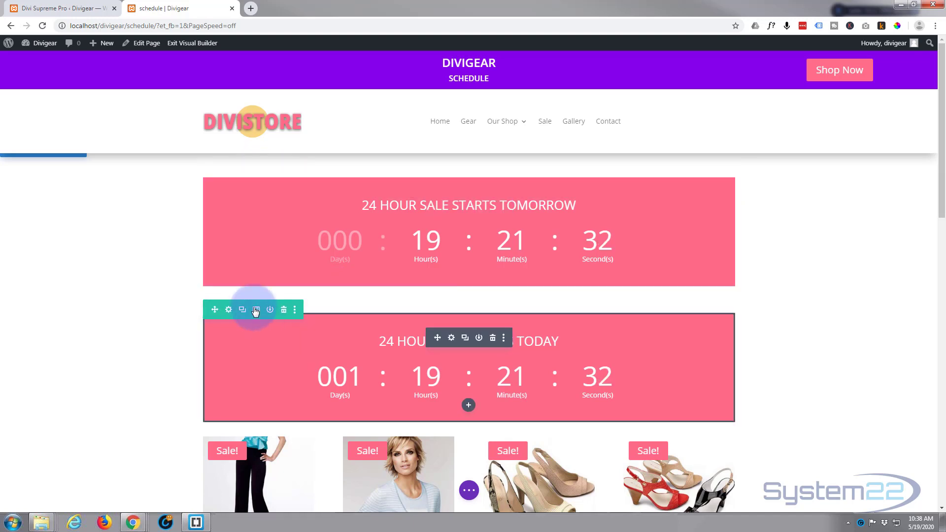
Step: Schedule the 'starts today' row to show starting May 20 at 10:00
left_click(229, 309)
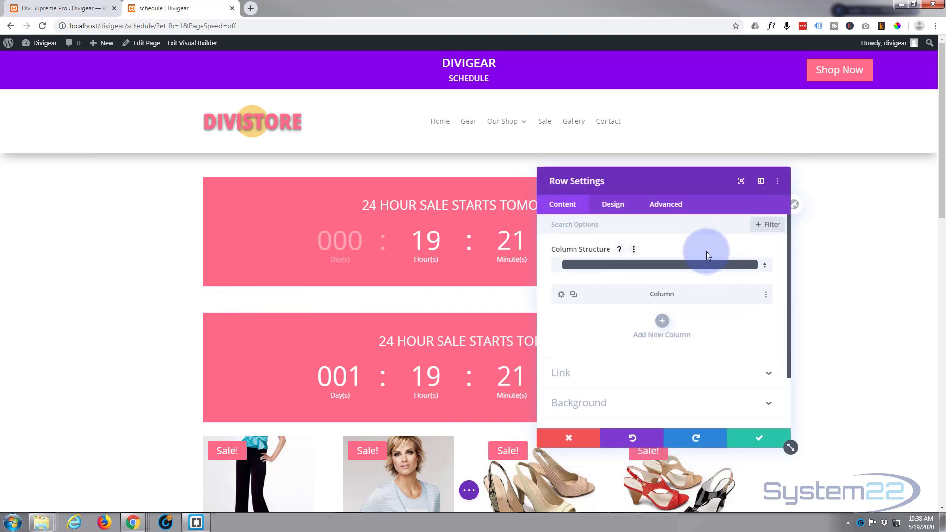
left_click(666, 204)
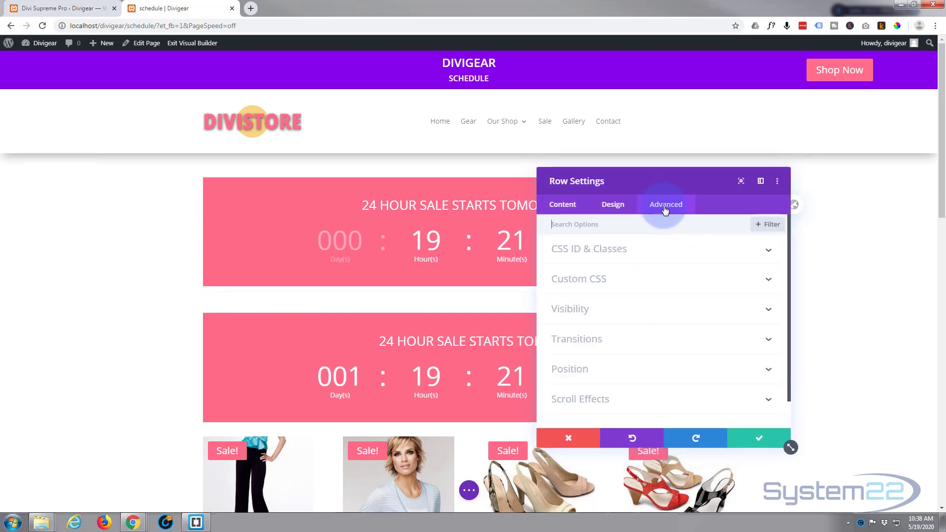
left_click(569, 309)
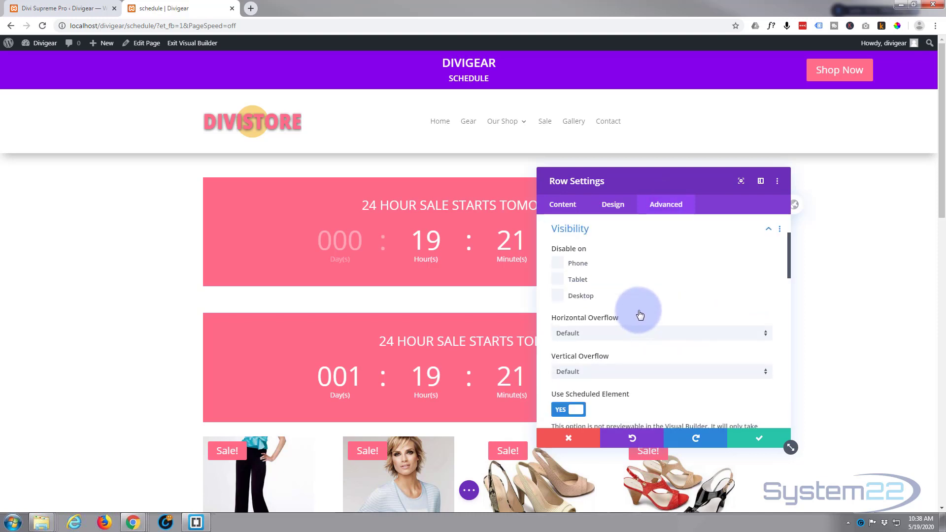
scroll("down", 3)
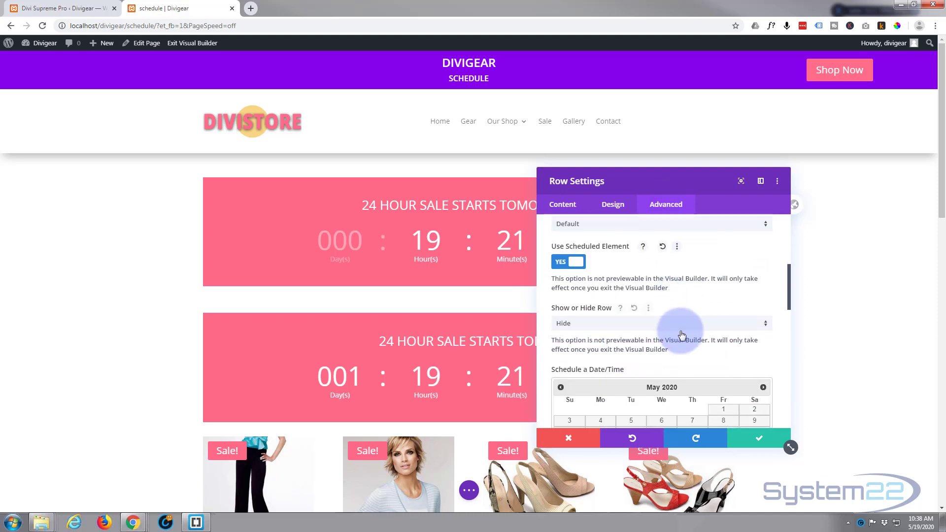
left_click(661, 322)
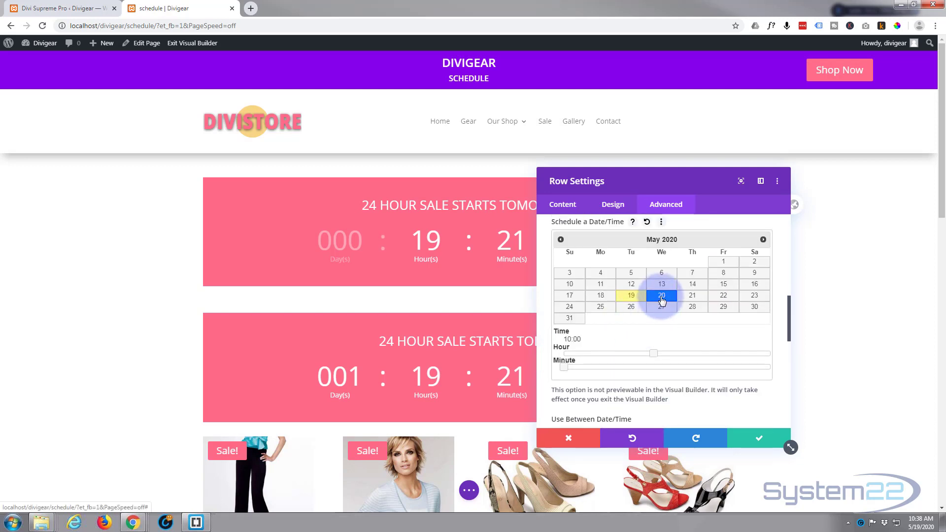
left_click(661, 296)
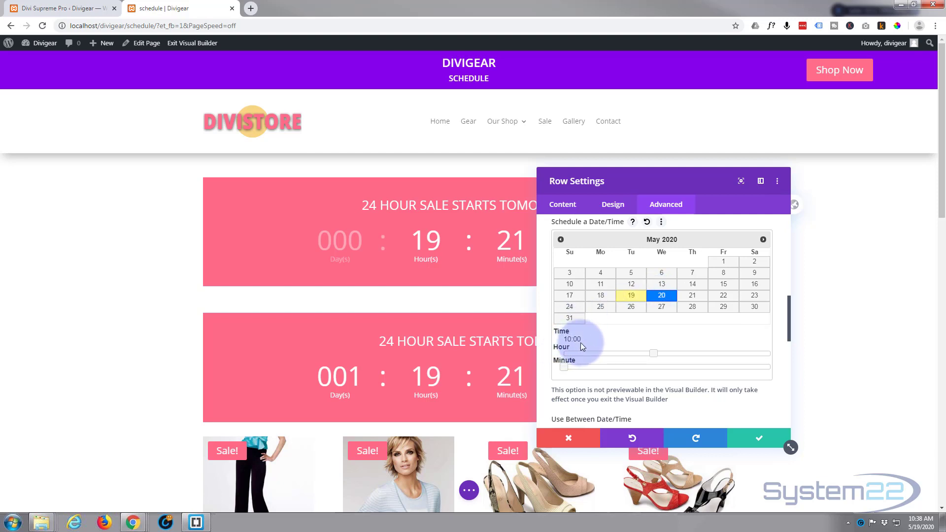
mouse_move(623, 341)
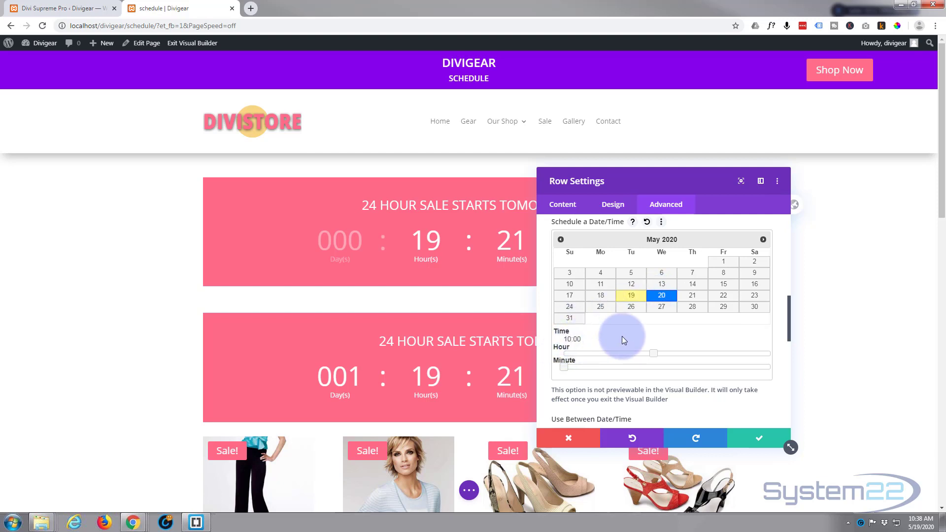
mouse_move(634, 353)
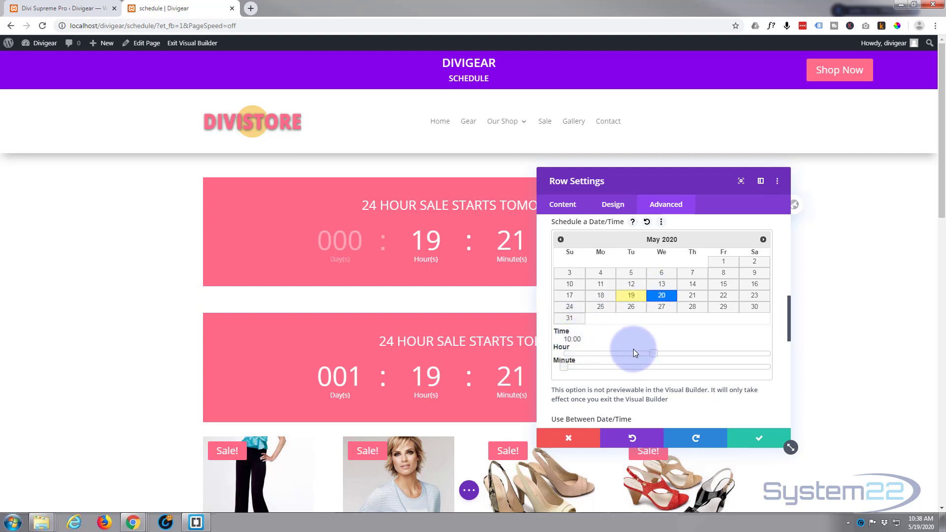
Step: Enable Use Between Date/Time with an end of May 21 at 10:00 and save the row
scroll("down", 3)
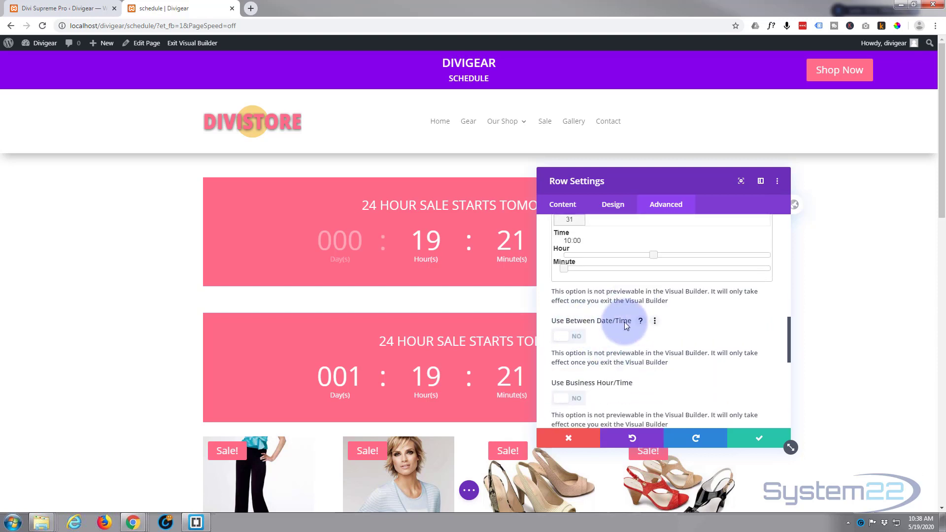
left_click(567, 336)
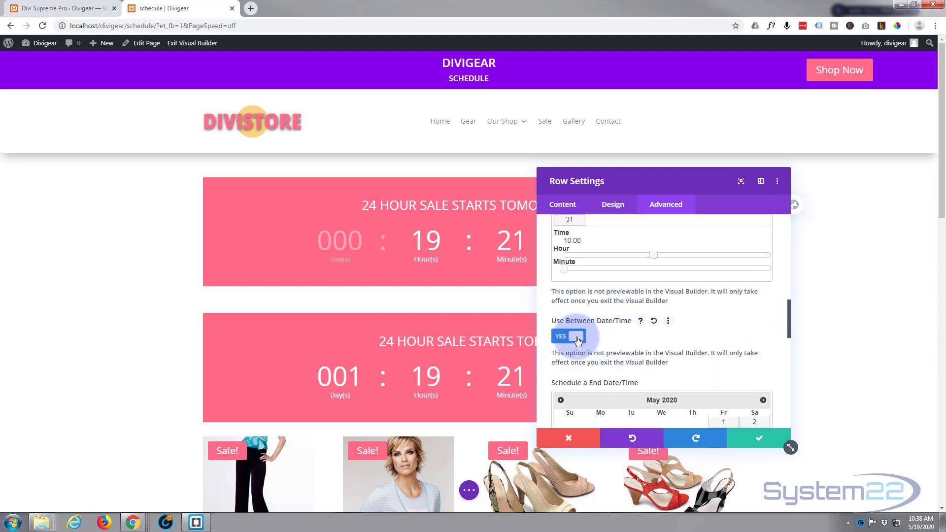
scroll("down", 3)
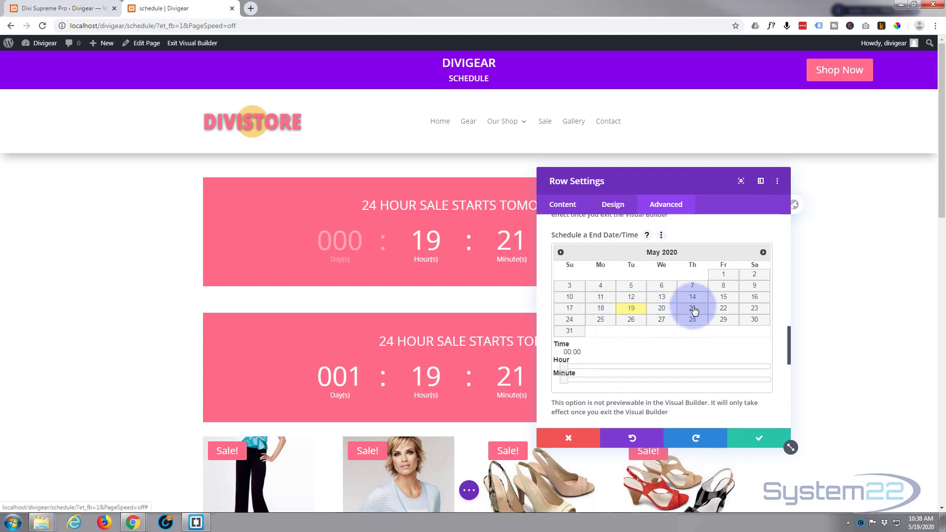
left_click(692, 308)
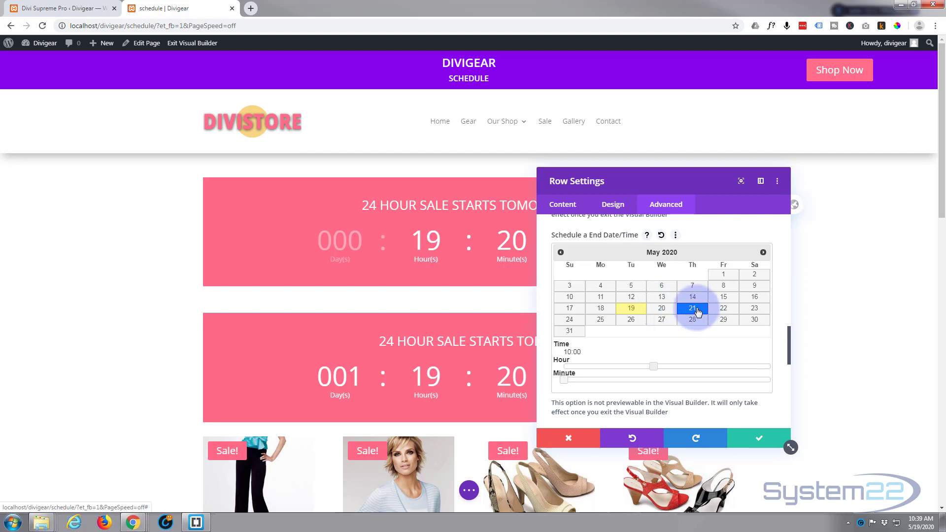
left_click(692, 308)
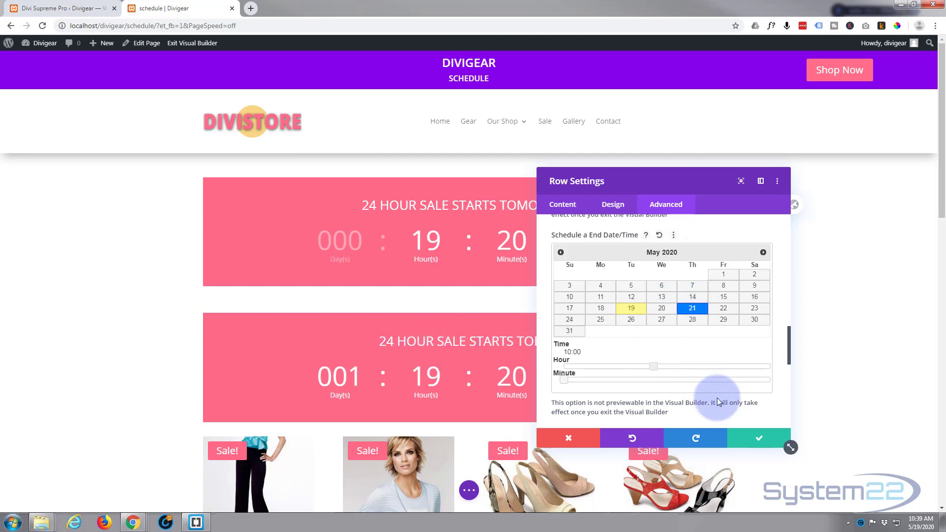
left_click(758, 438)
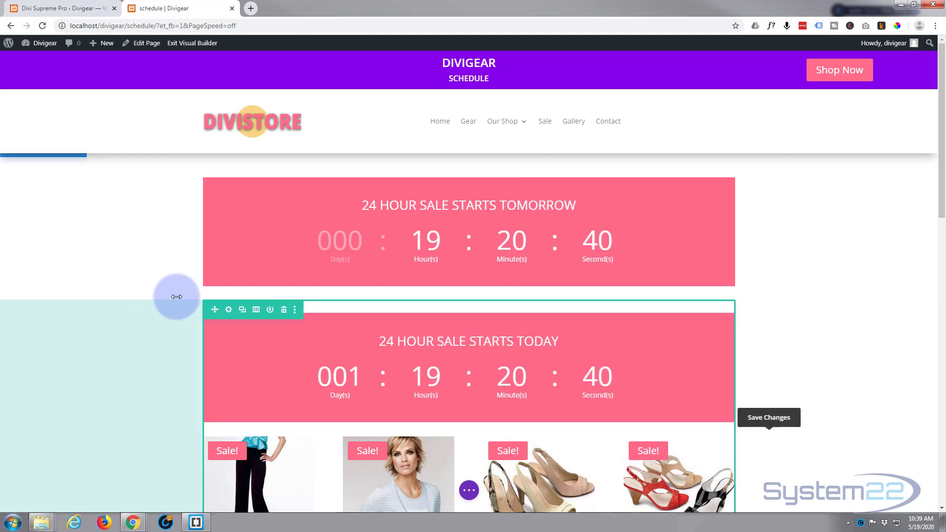
Step: Bring up the page-level builder options bar to save the page
scroll("down", 3)
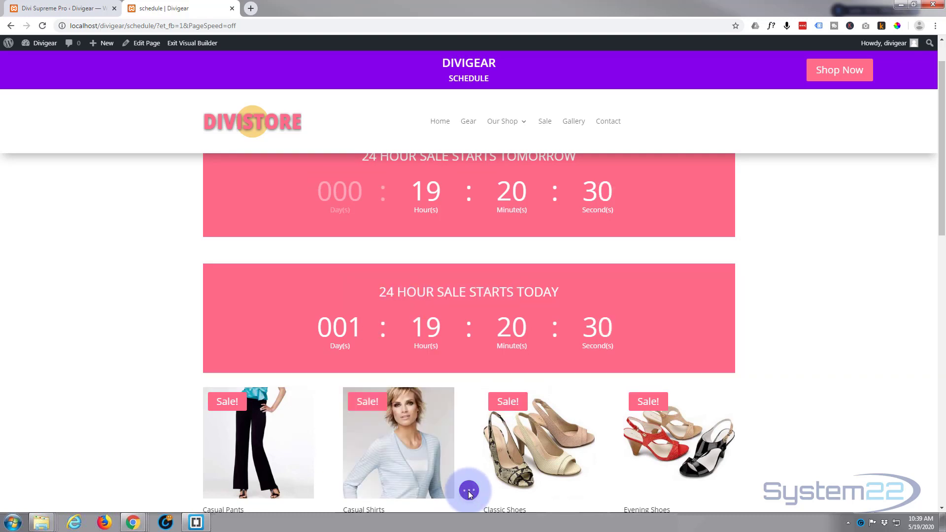
left_click(468, 490)
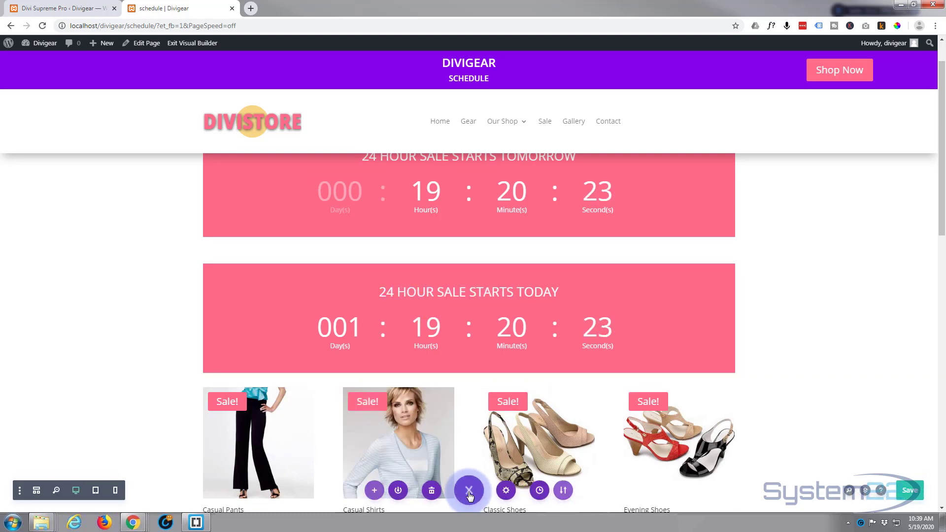
mouse_move(909, 489)
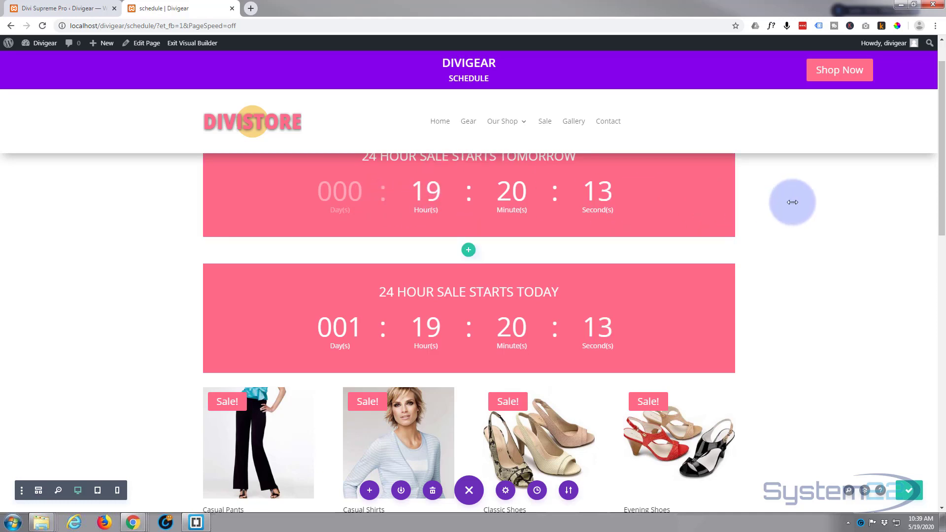
mouse_move(192, 43)
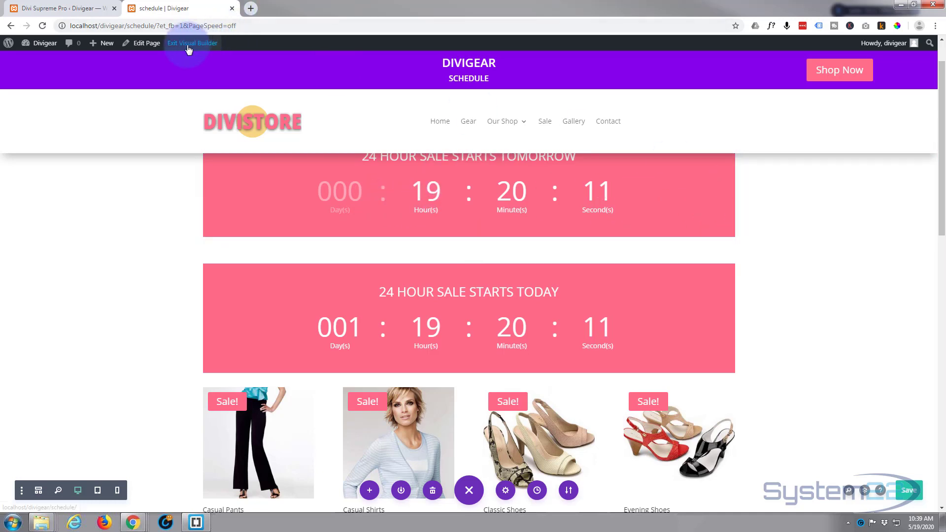
Step: Exit the Visual Builder to the live page showing only the 'starts tomorrow' countdown
left_click(192, 43)
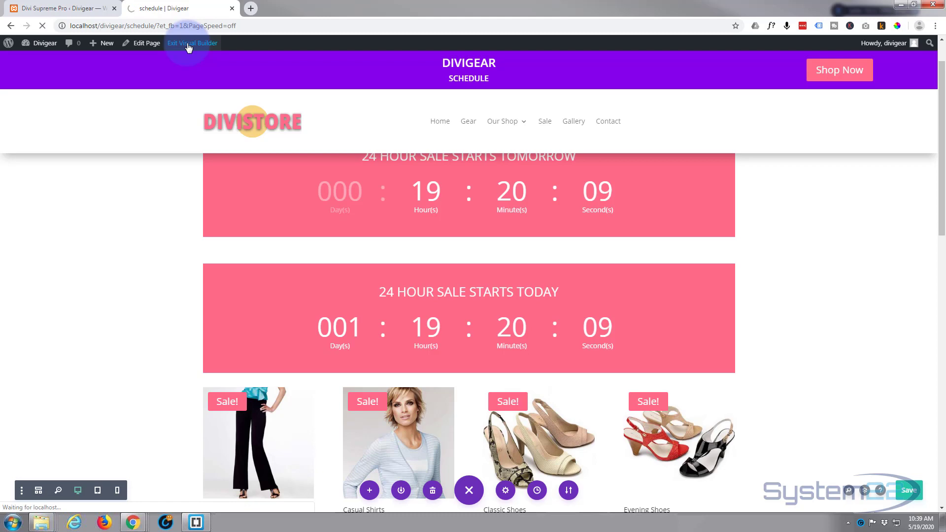
left_click(193, 43)
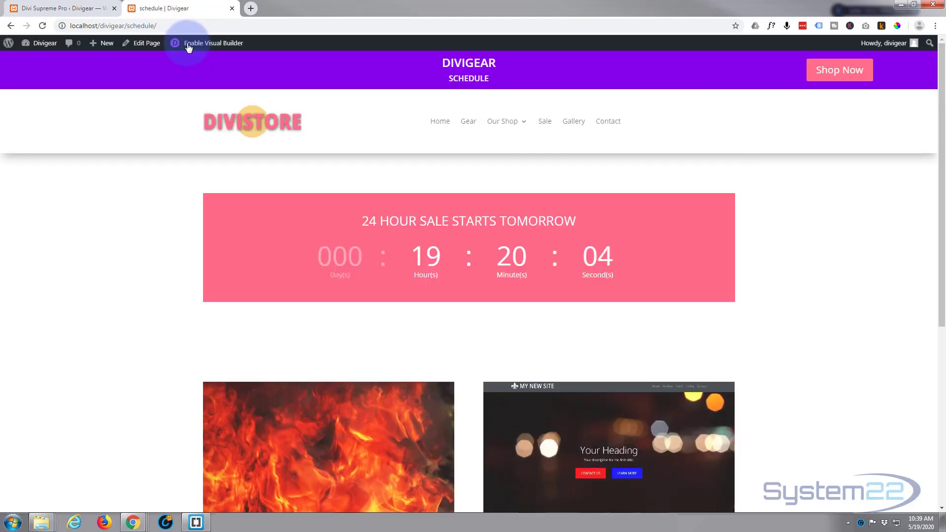
mouse_move(503, 226)
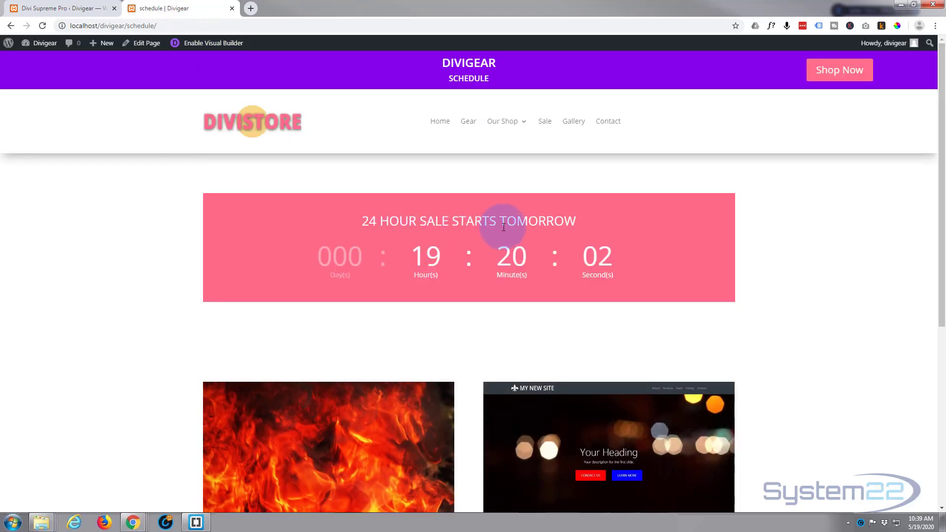
mouse_move(657, 225)
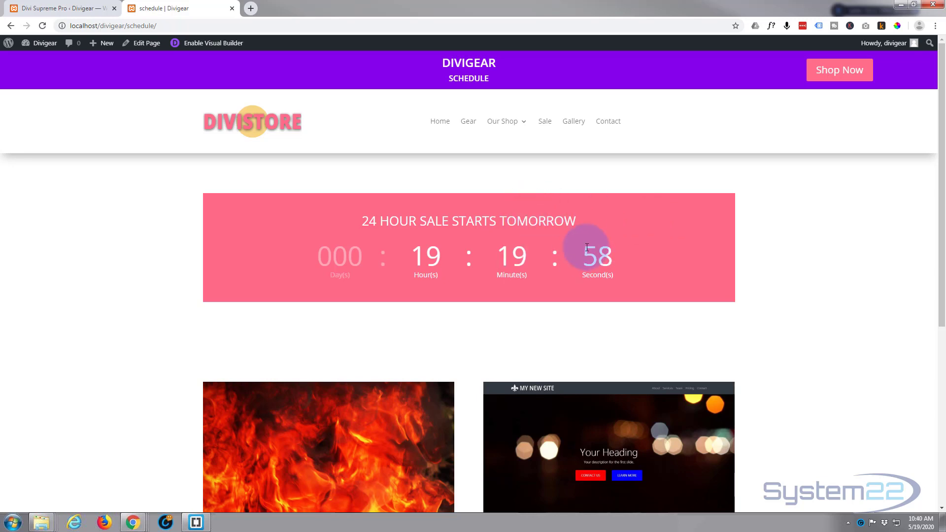
mouse_move(849, 236)
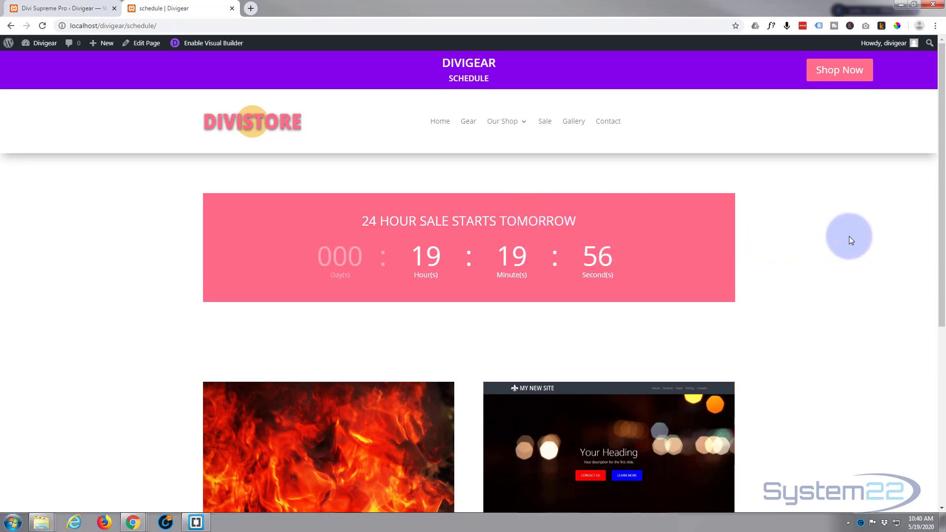
mouse_move(858, 251)
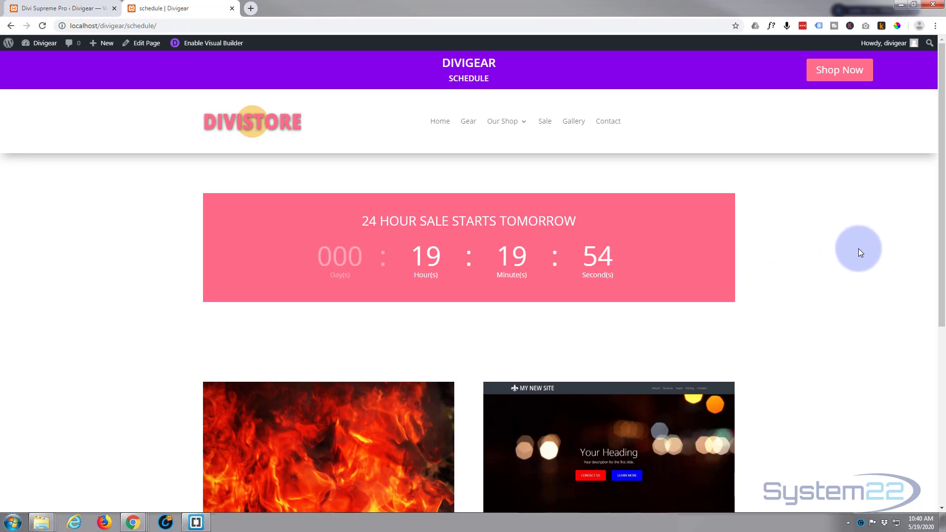